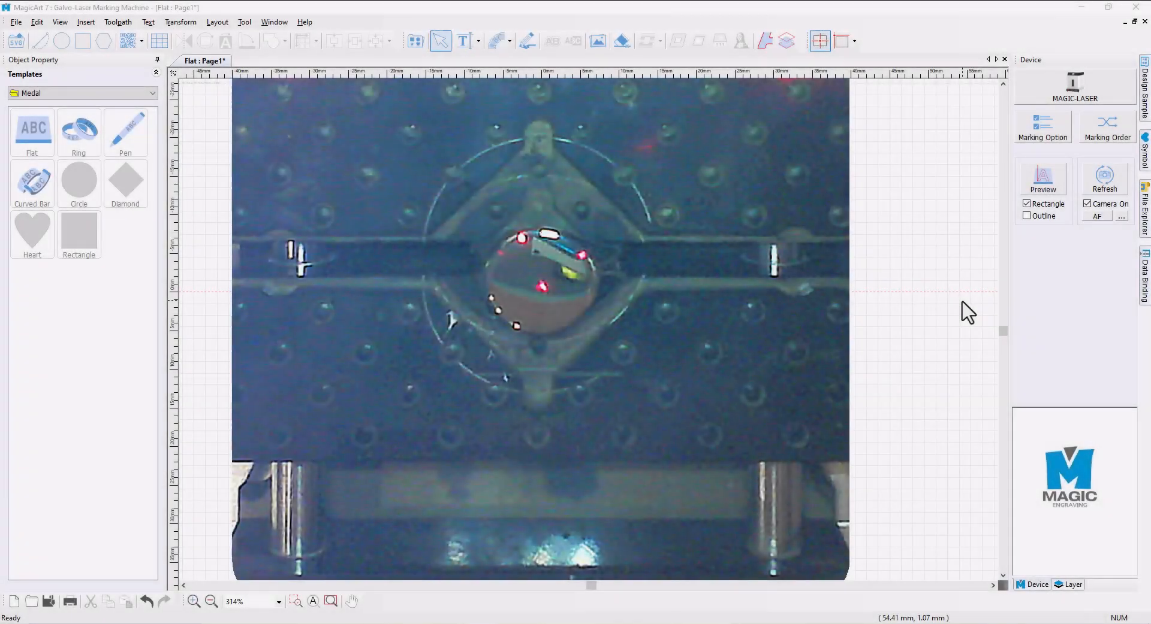
{"action": "mouse_move", "coordinate": [477, 205]}
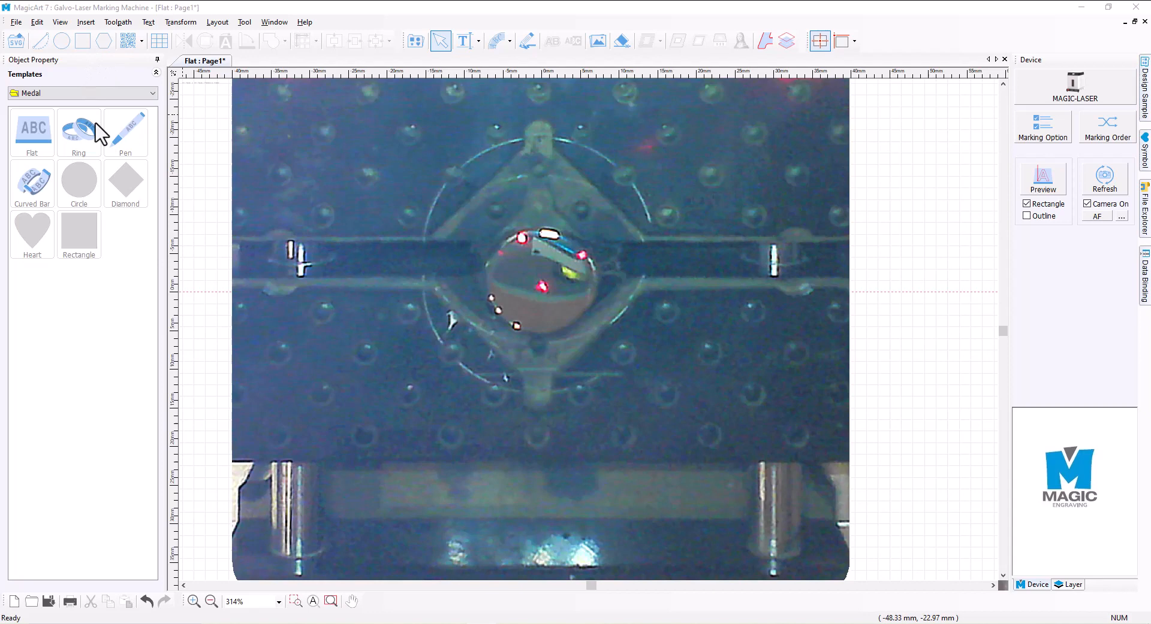
{"action": "mouse_move", "coordinate": [594, 529]}
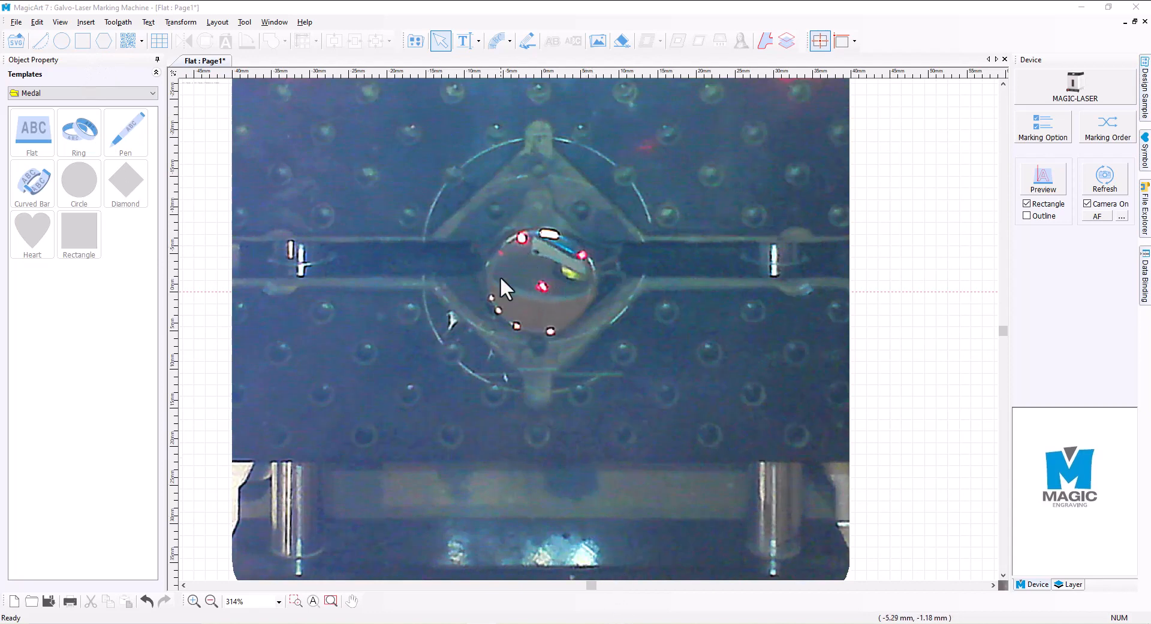
{"action": "mouse_move", "coordinate": [451, 325]}
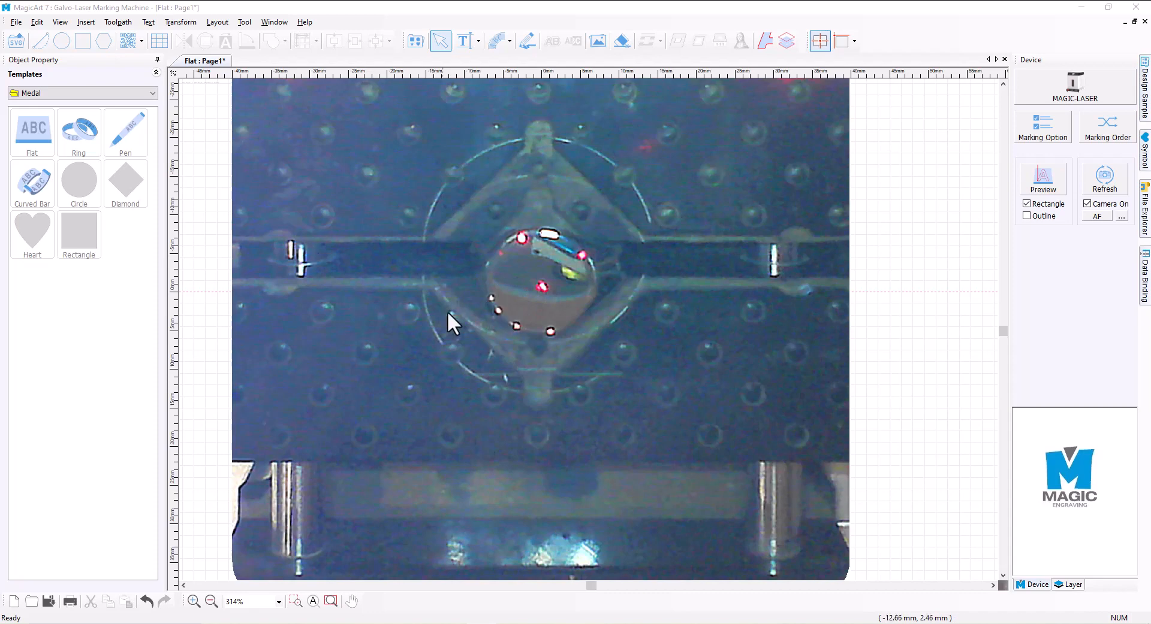
{"action": "mouse_move", "coordinate": [301, 232]}
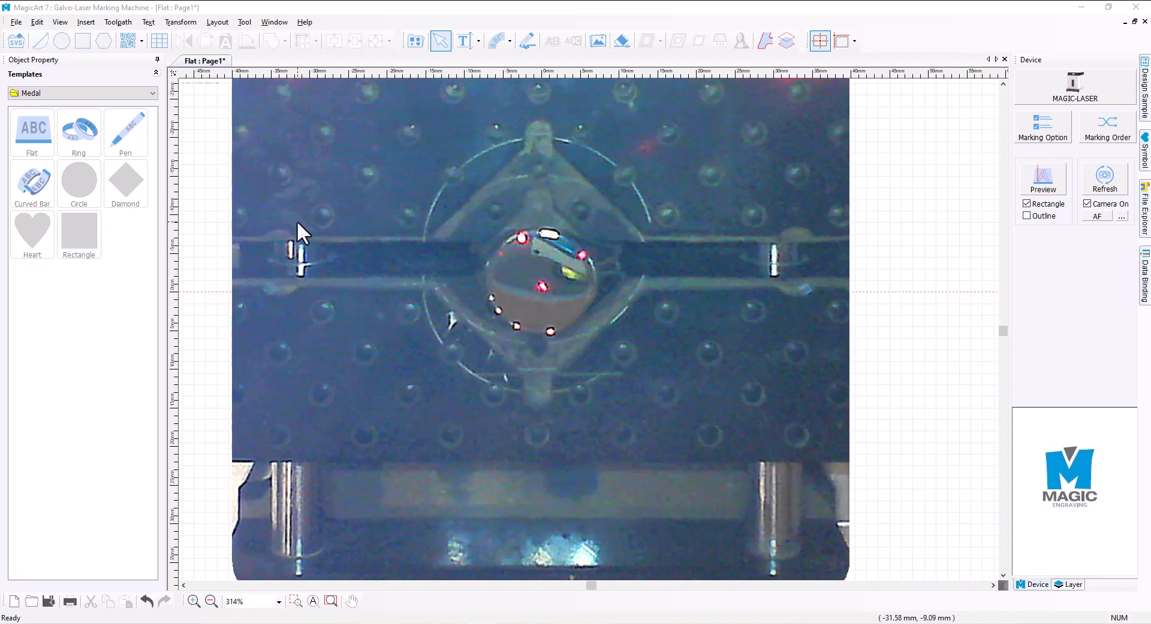
{"action": "mouse_move", "coordinate": [601, 55]}
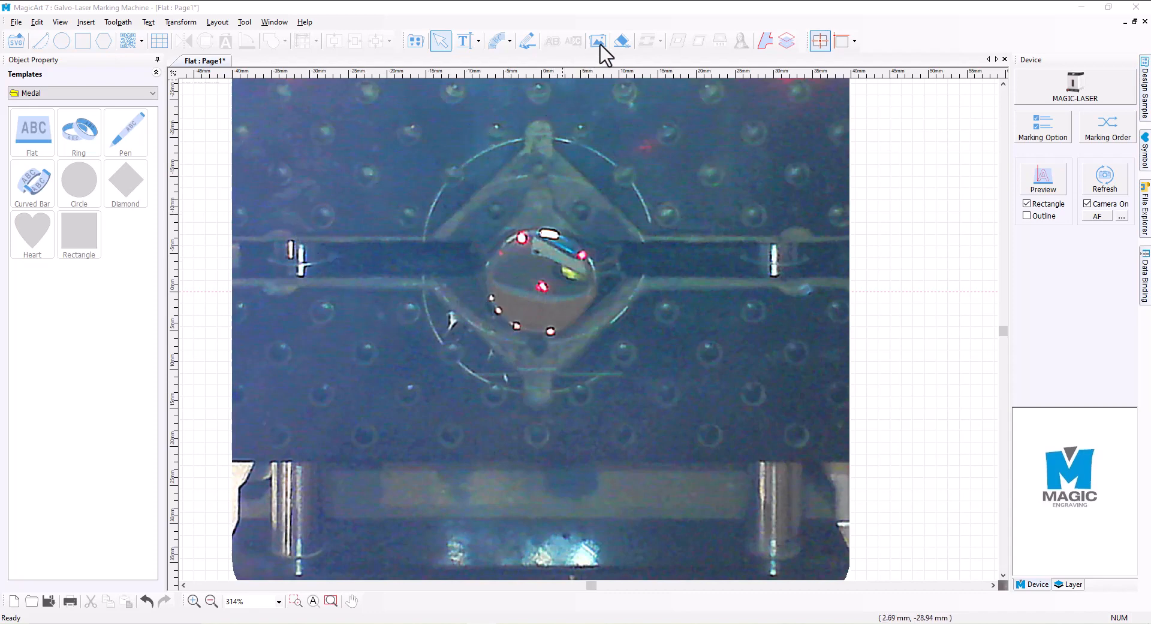
- Import the 'herman' picture from the Desktop into the ring layout
{"action": "left_click", "coordinate": [598, 41]}
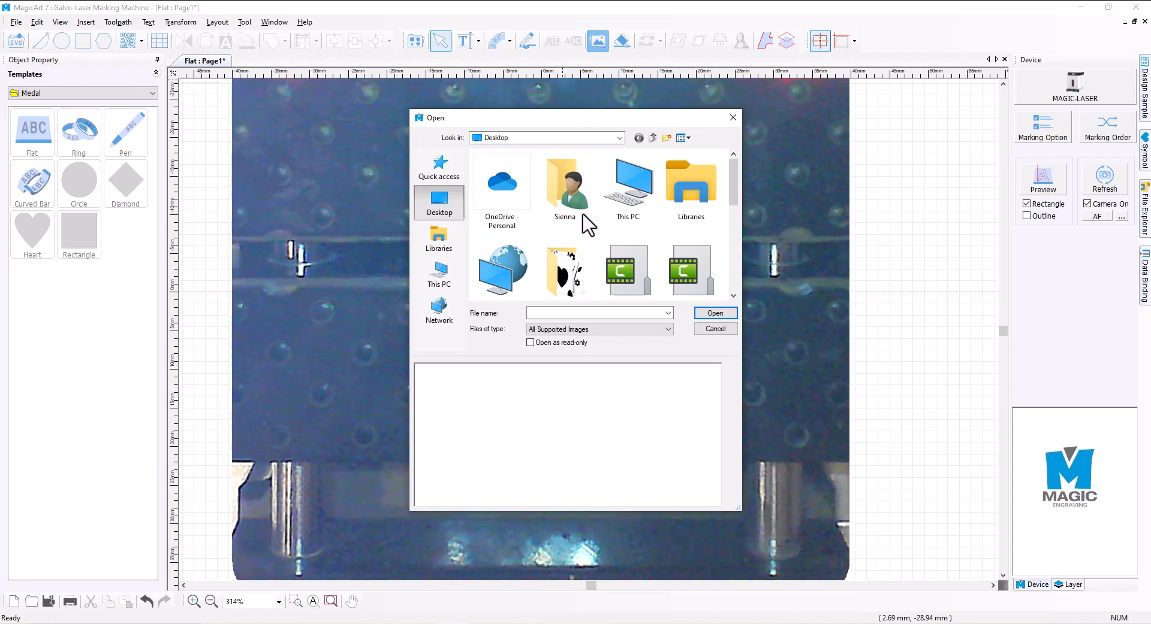
{"action": "left_click", "coordinate": [690, 271]}
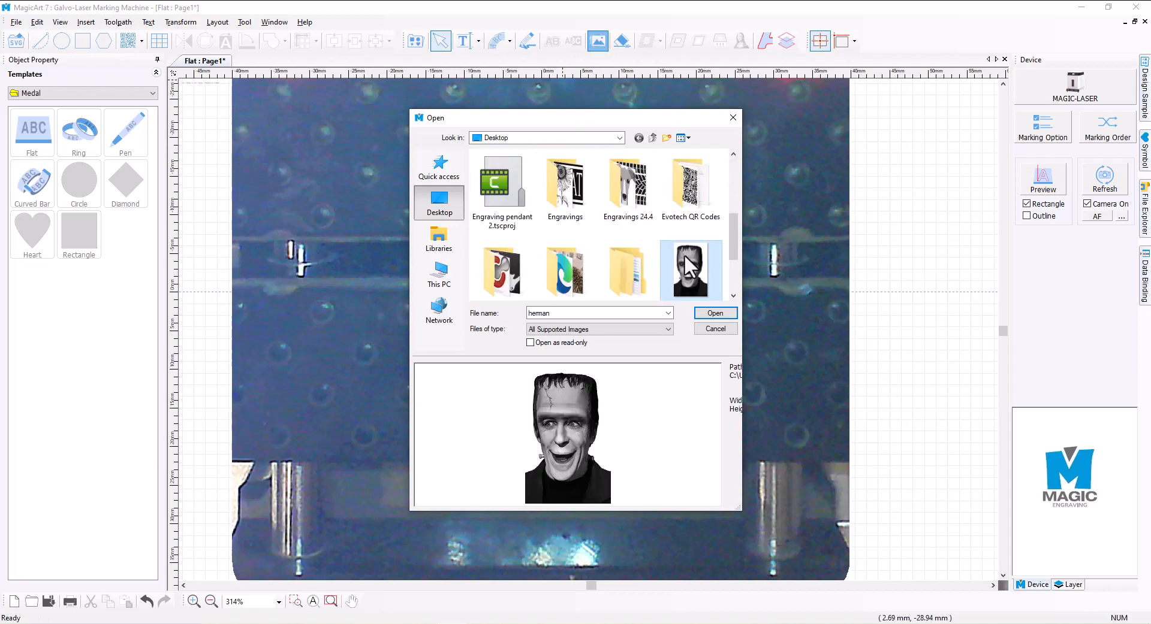
{"action": "left_click", "coordinate": [713, 313]}
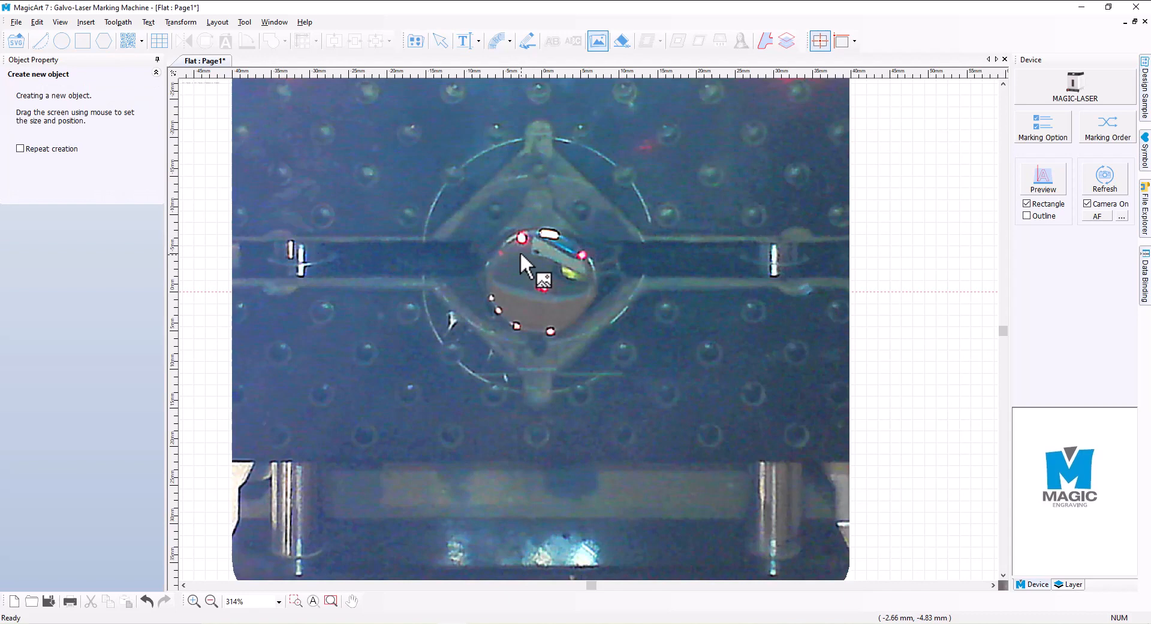
- Place the herman portrait over the pendant, shrunk to about 7.7 × 12.4 mm
{"action": "left_click_drag", "start_coordinate": [521, 238], "coordinate": [558, 334]}
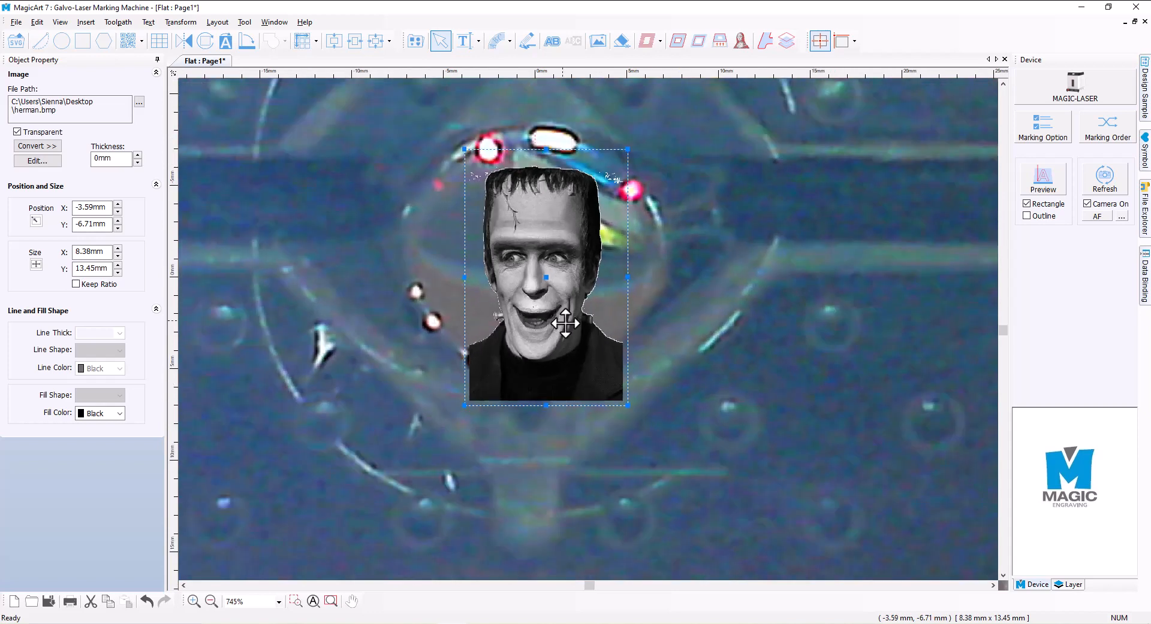
{"action": "left_click_drag", "start_coordinate": [628, 406], "coordinate": [617, 386]}
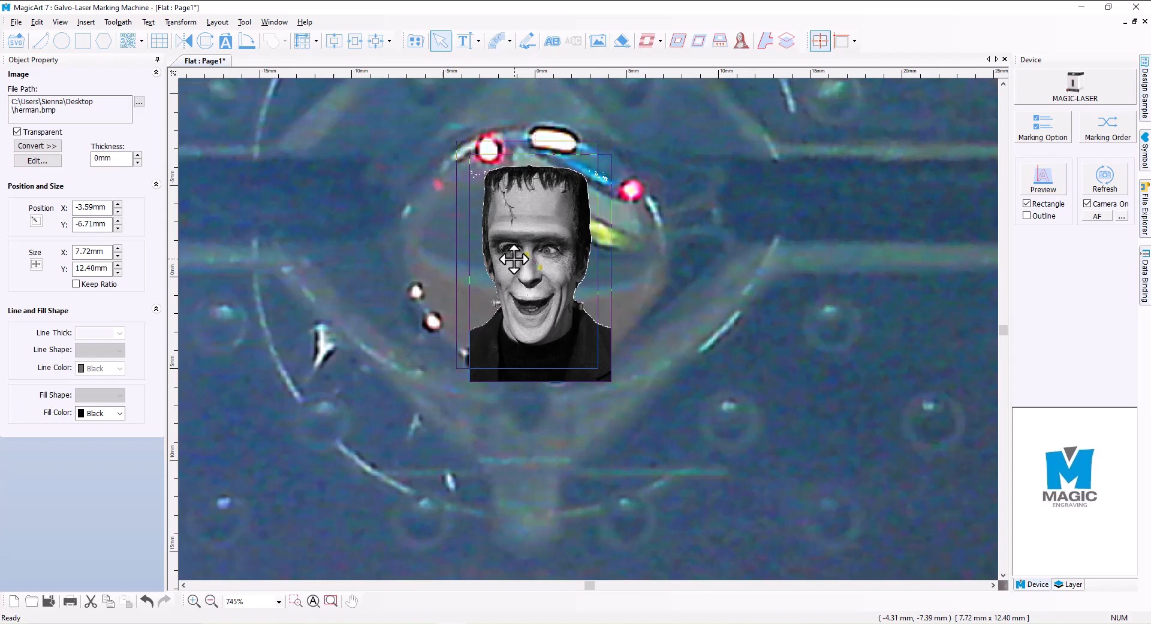
{"action": "left_click_drag", "start_coordinate": [514, 259], "coordinate": [494, 249]}
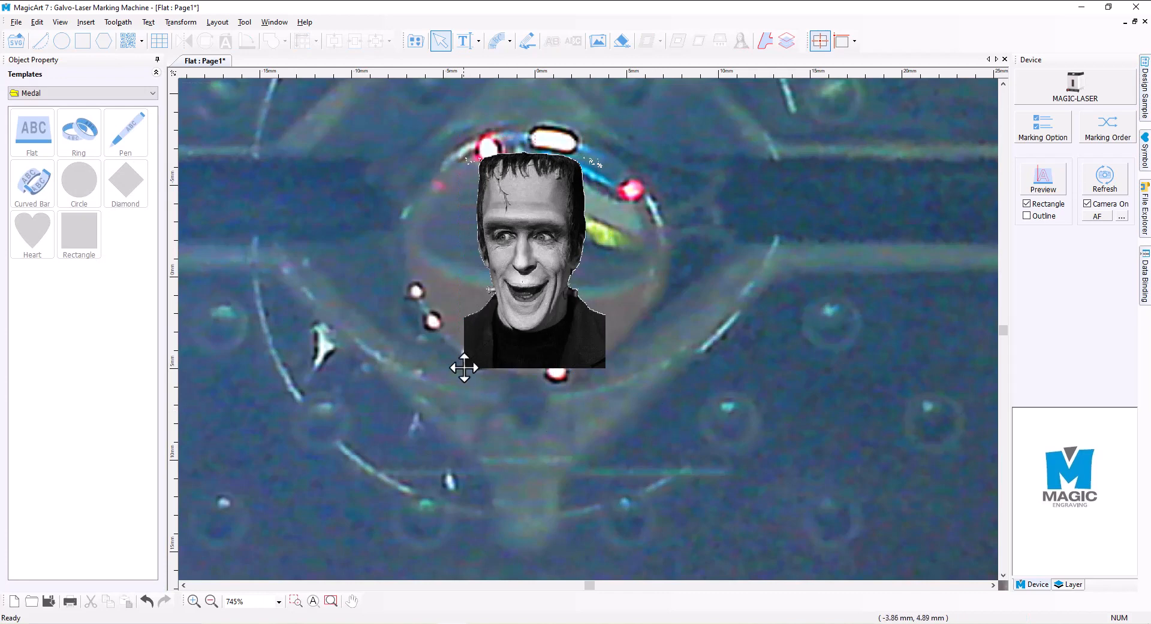
{"action": "mouse_move", "coordinate": [610, 390]}
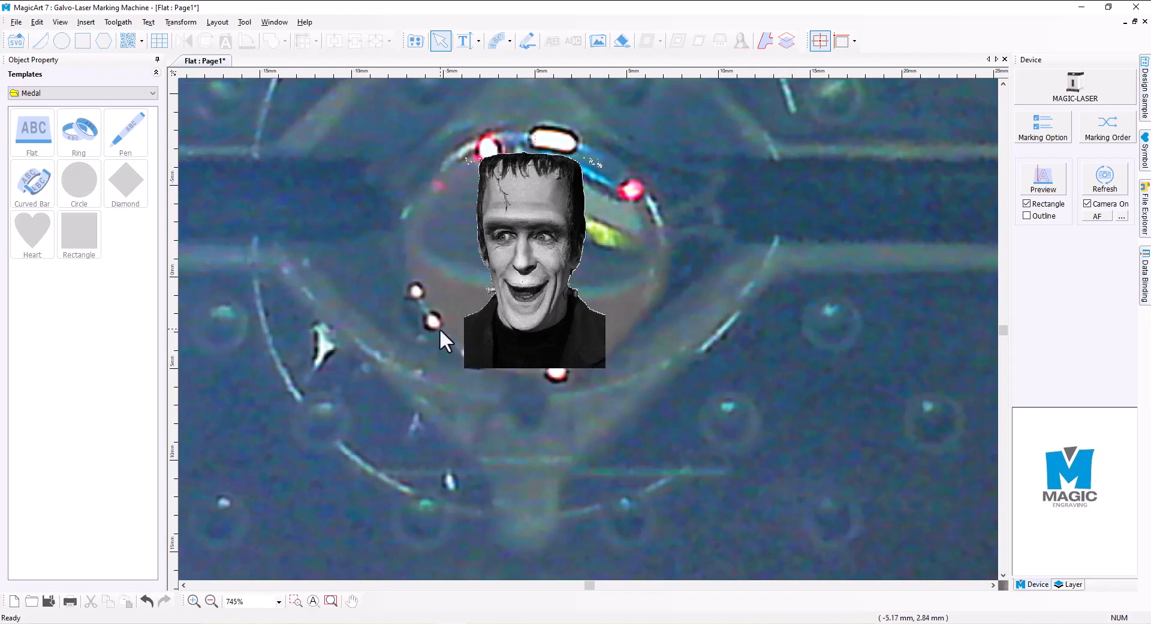
{"action": "mouse_move", "coordinate": [371, 352]}
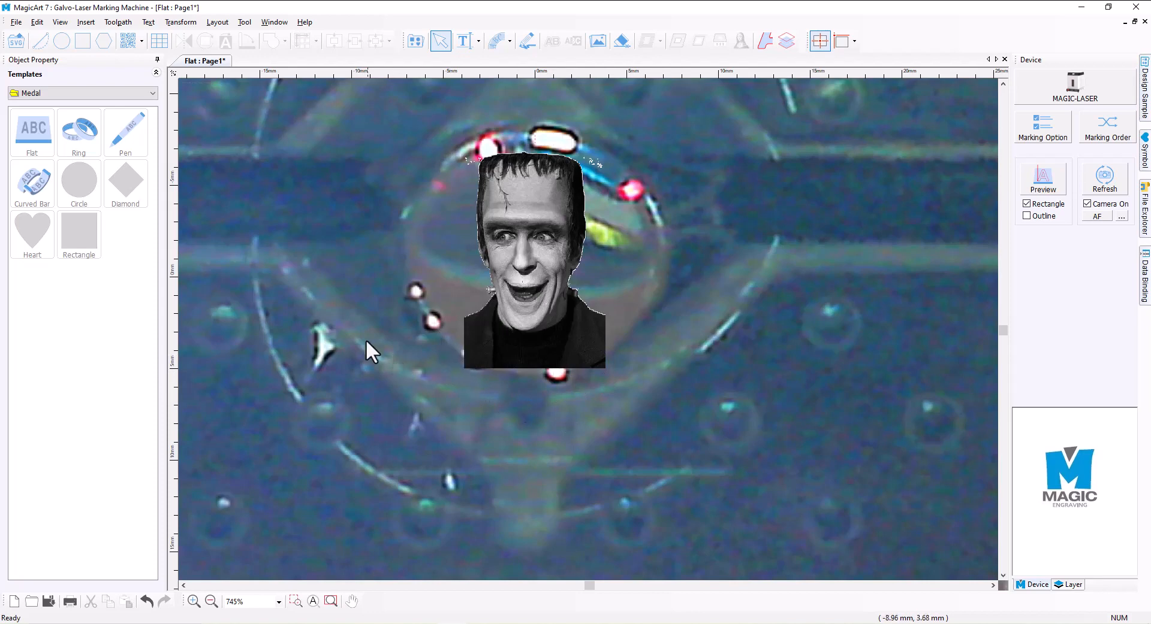
{"action": "left_click", "coordinate": [62, 40]}
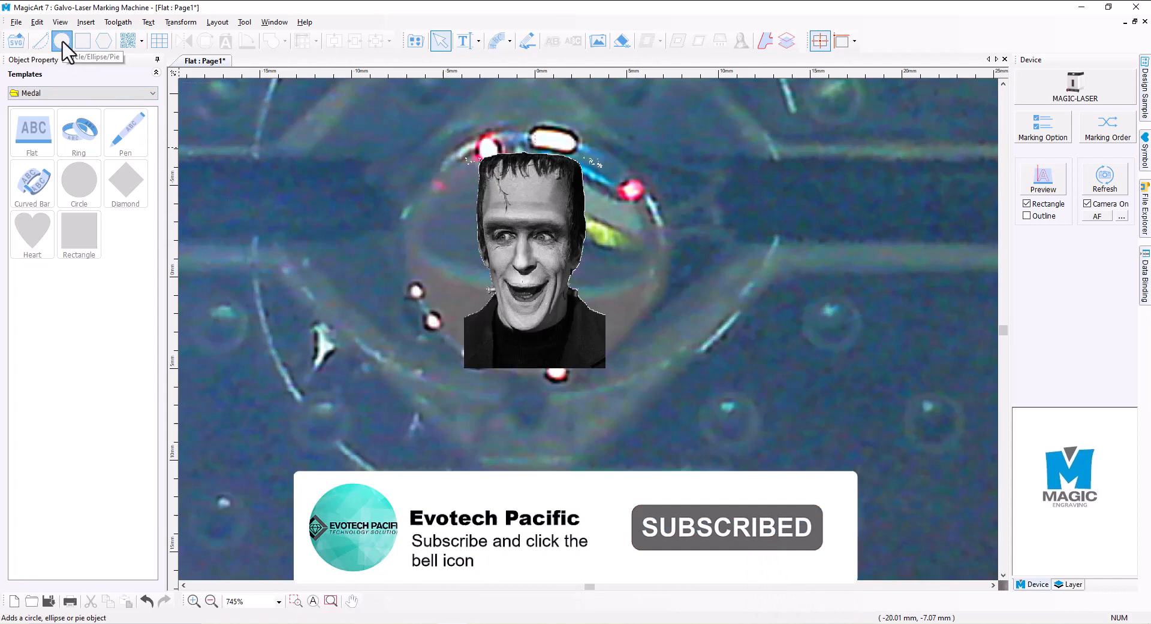
- Draw a black-filled ellipse about 8.3 × 11.8 mm covering Herman's head and face
{"action": "left_click", "coordinate": [62, 40]}
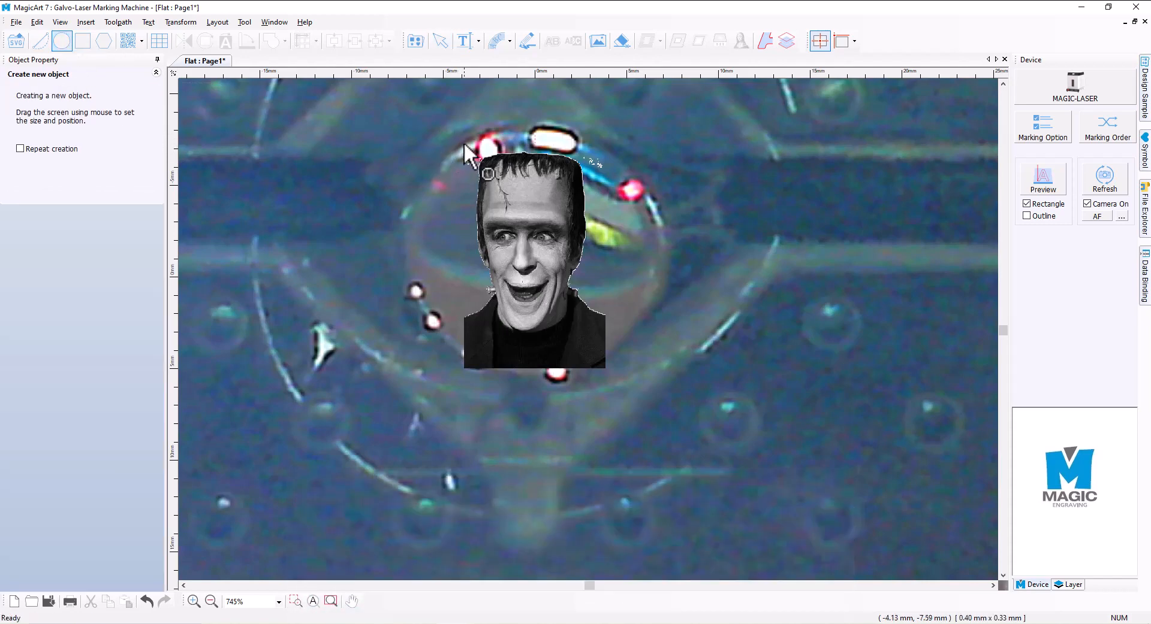
{"action": "left_click_drag", "start_coordinate": [486, 174], "coordinate": [611, 364]}
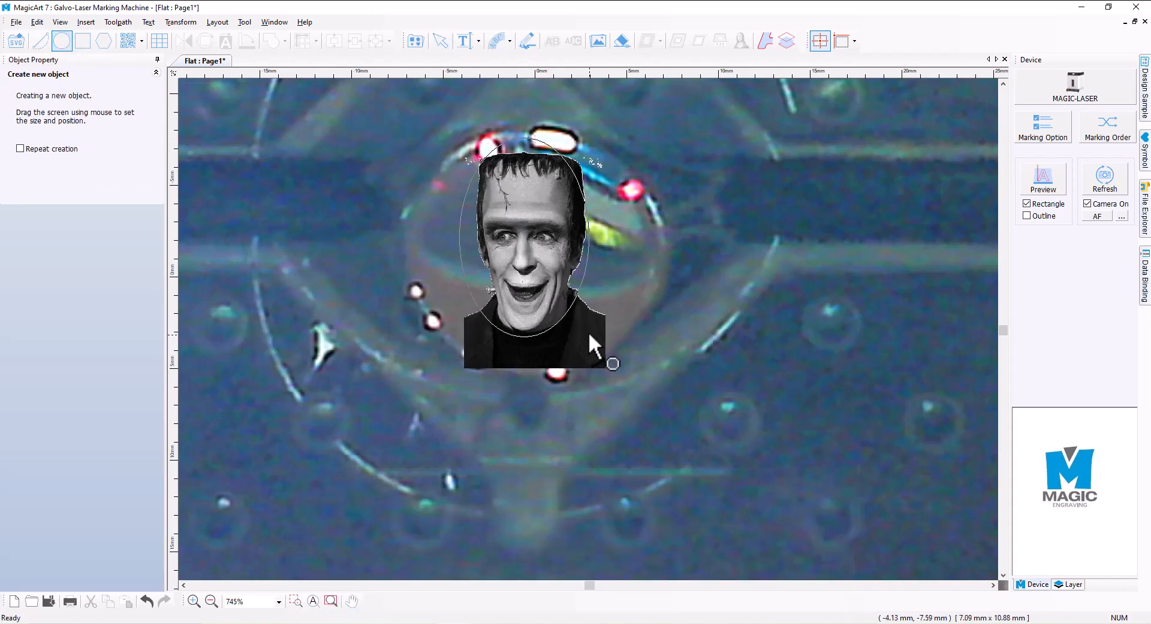
{"action": "left_click_drag", "start_coordinate": [613, 365], "coordinate": [629, 379]}
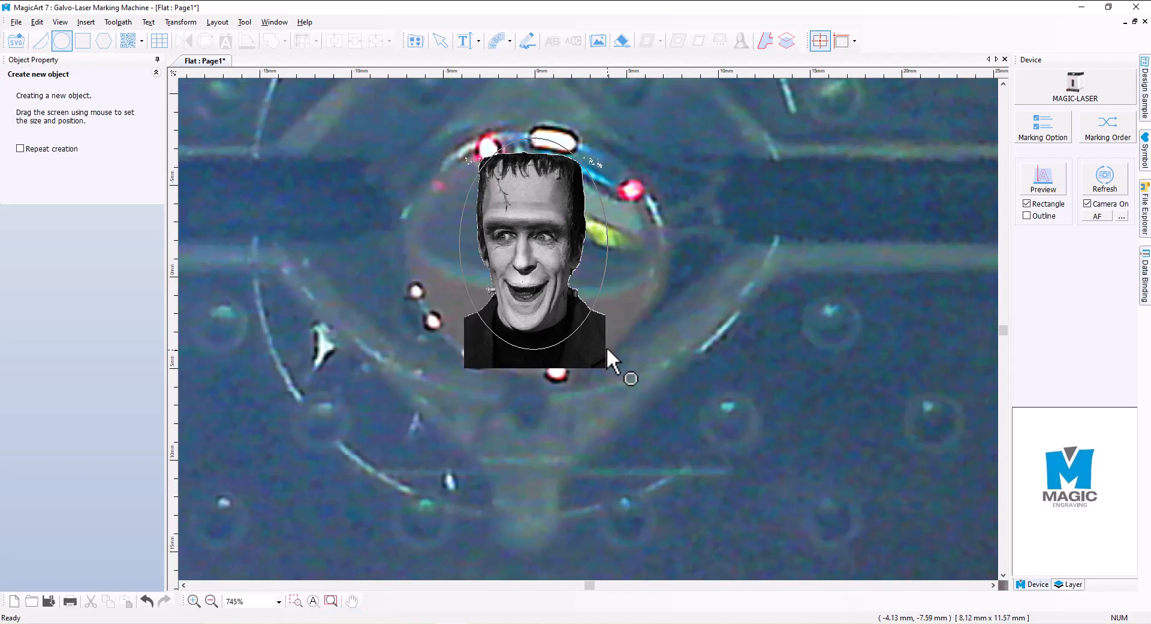
{"action": "left_click_drag", "start_coordinate": [463, 132], "coordinate": [611, 360]}
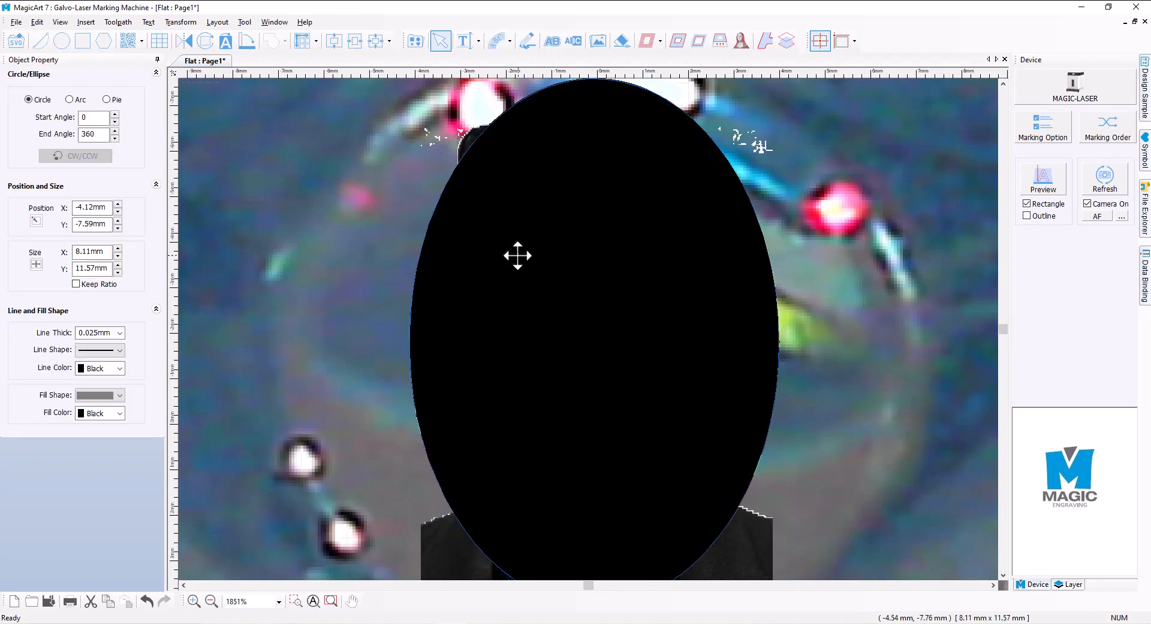
{"action": "left_click", "coordinate": [517, 256]}
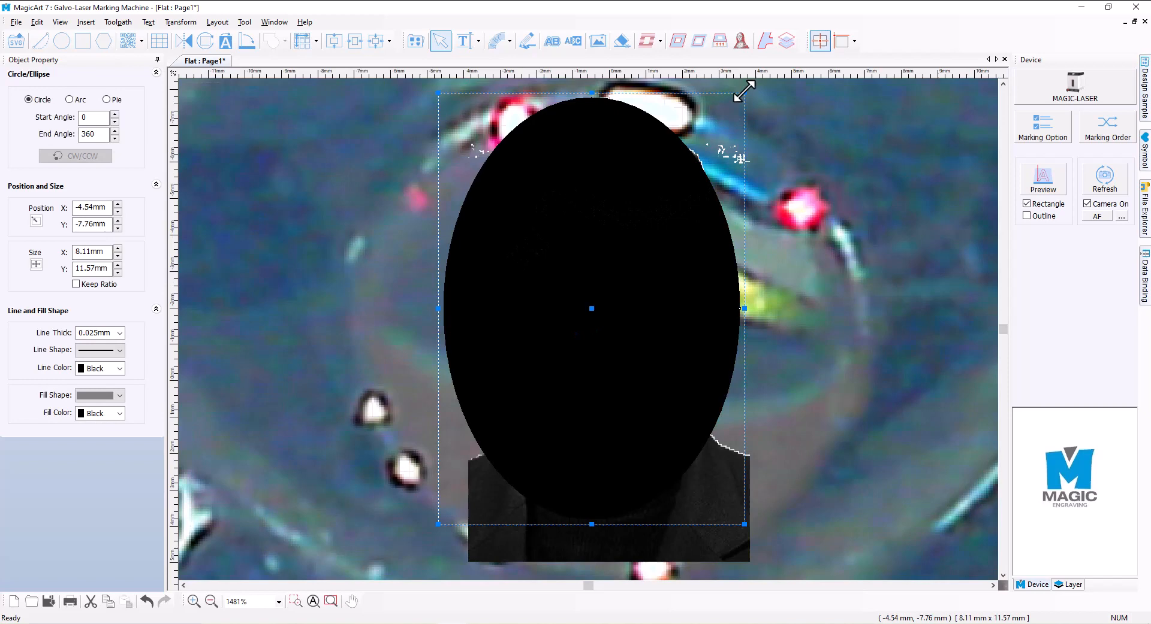
{"action": "left_click_drag", "start_coordinate": [743, 94], "coordinate": [751, 88]}
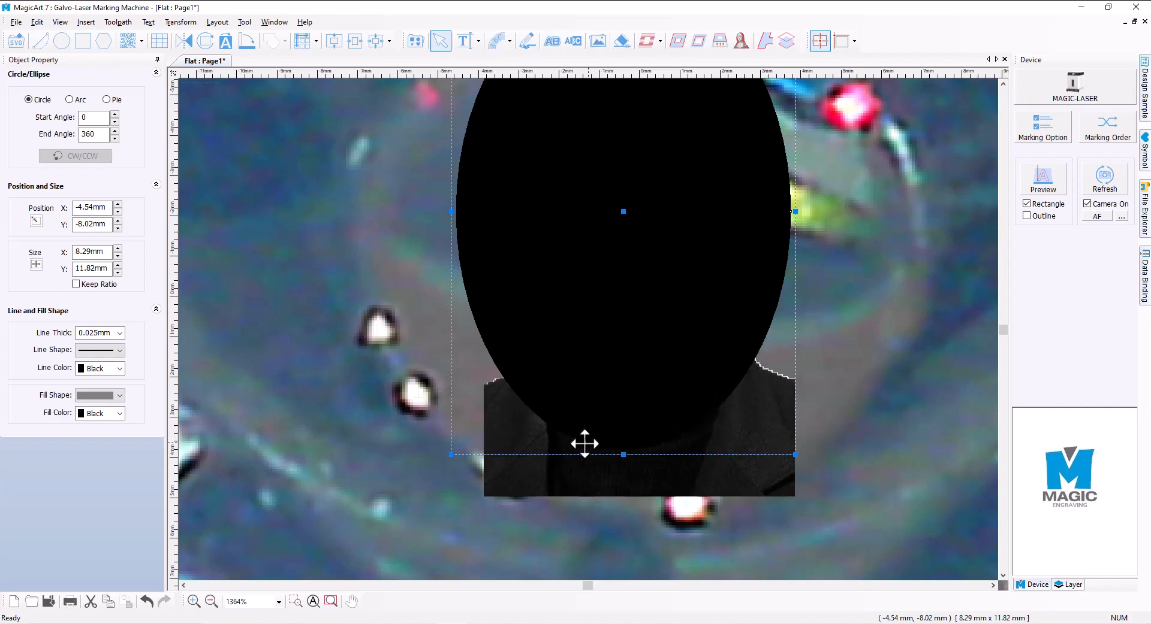
{"action": "mouse_move", "coordinate": [751, 418]}
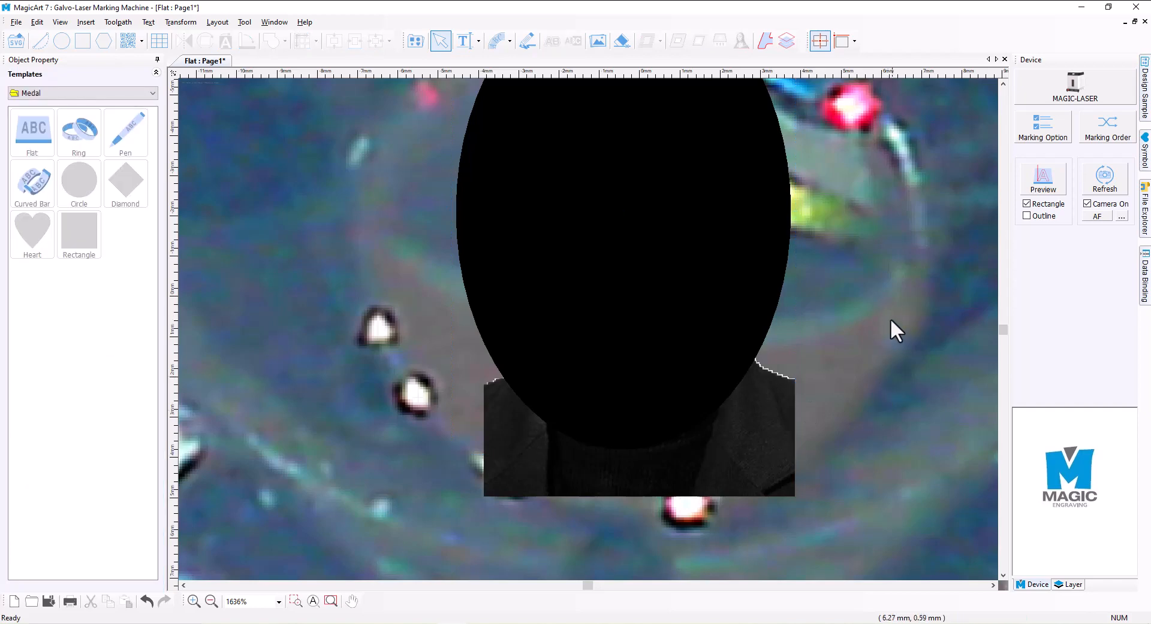
- Select the ellipse and portrait together and bring up the Transform commands
{"action": "left_click_drag", "start_coordinate": [880, 292], "coordinate": [503, 438]}
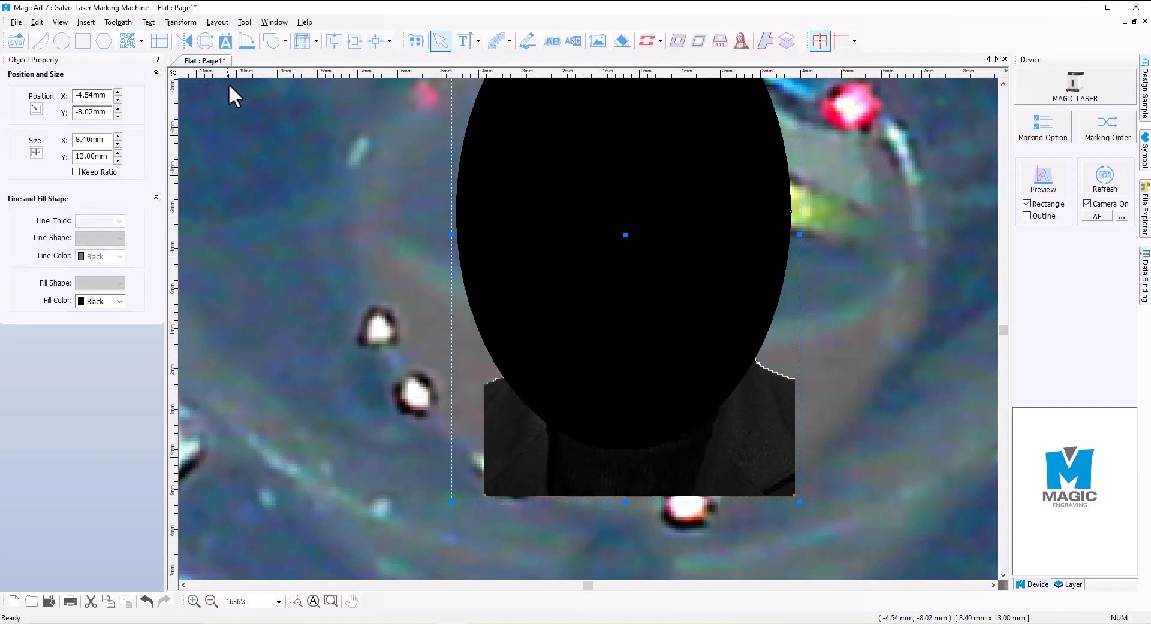
{"action": "left_click", "coordinate": [181, 22]}
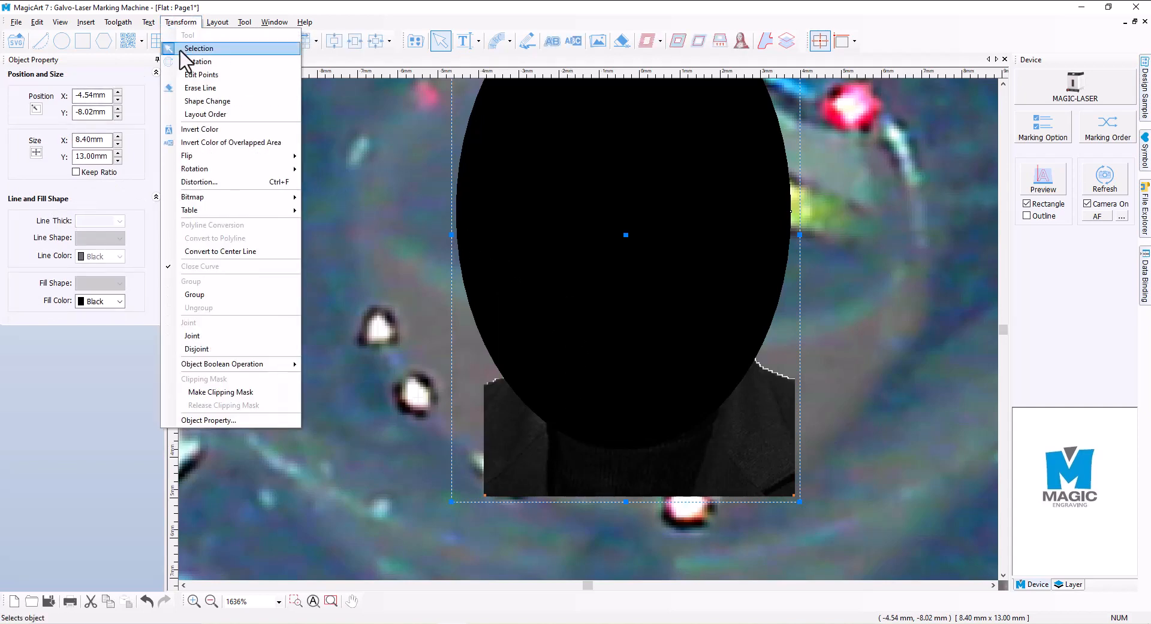
{"action": "mouse_move", "coordinate": [220, 392]}
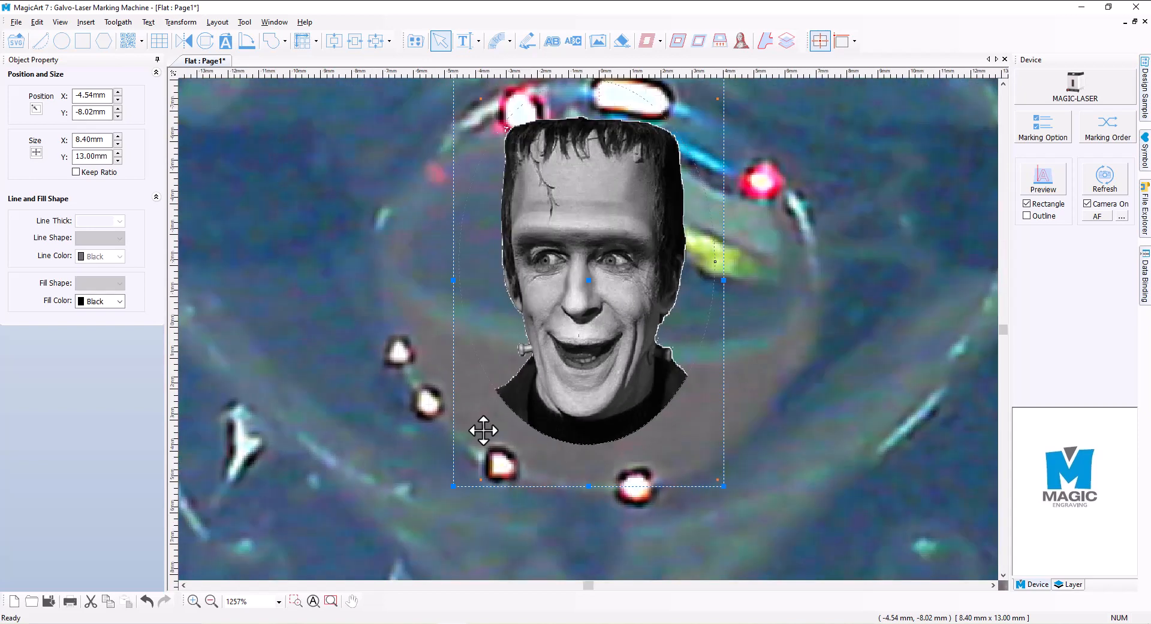
{"action": "mouse_move", "coordinate": [490, 330]}
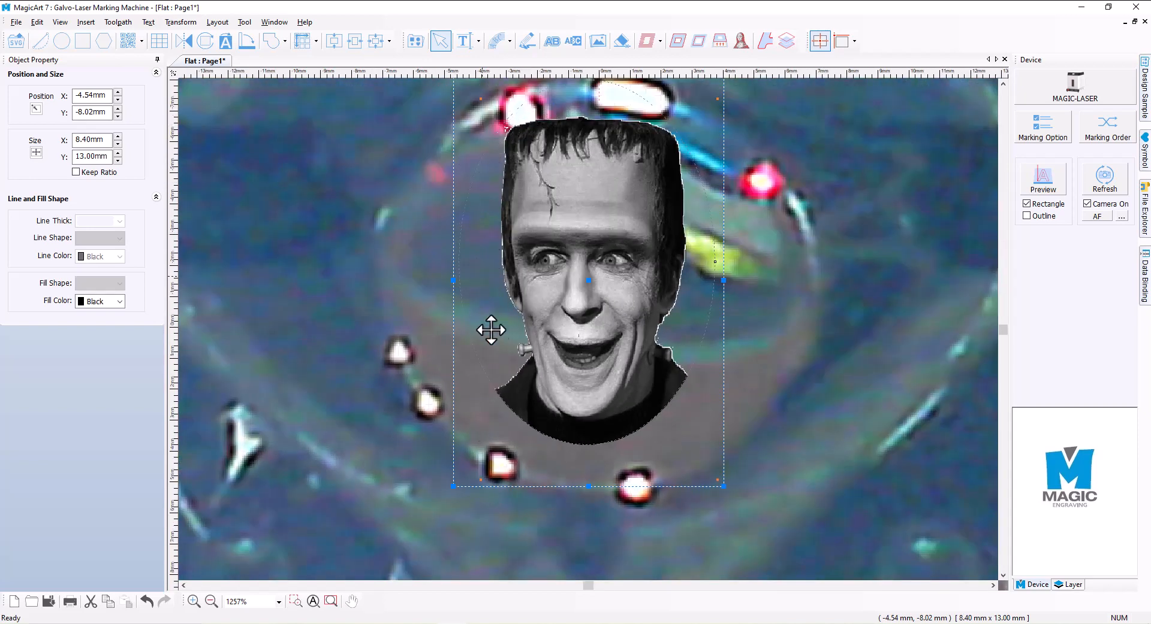
{"action": "mouse_move", "coordinate": [576, 419]}
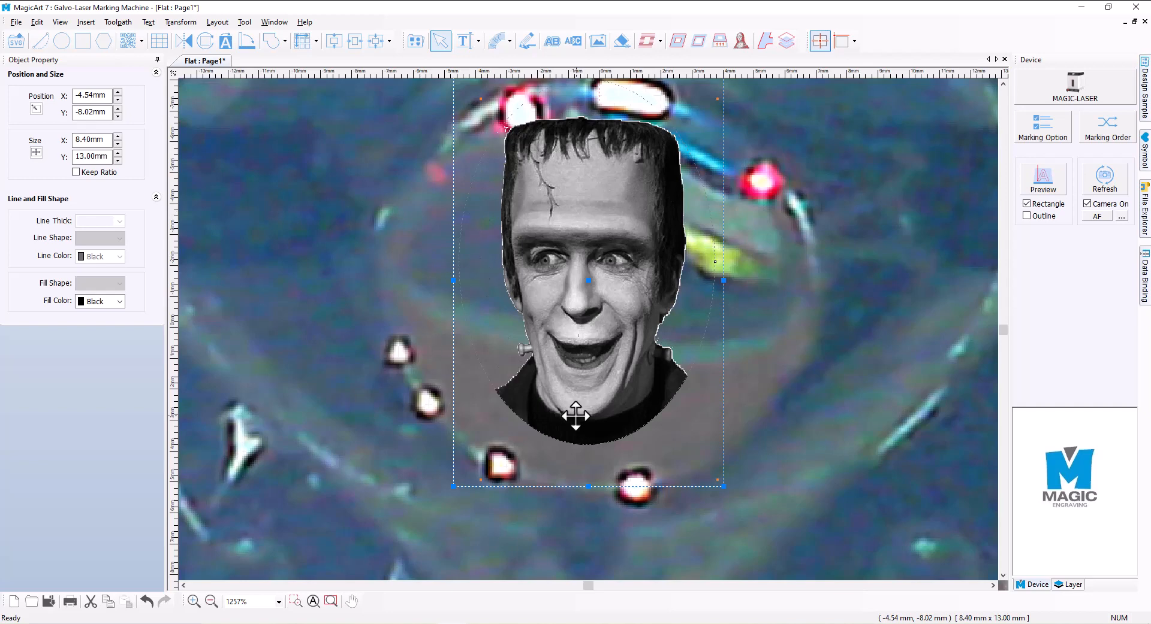
{"action": "mouse_move", "coordinate": [725, 487]}
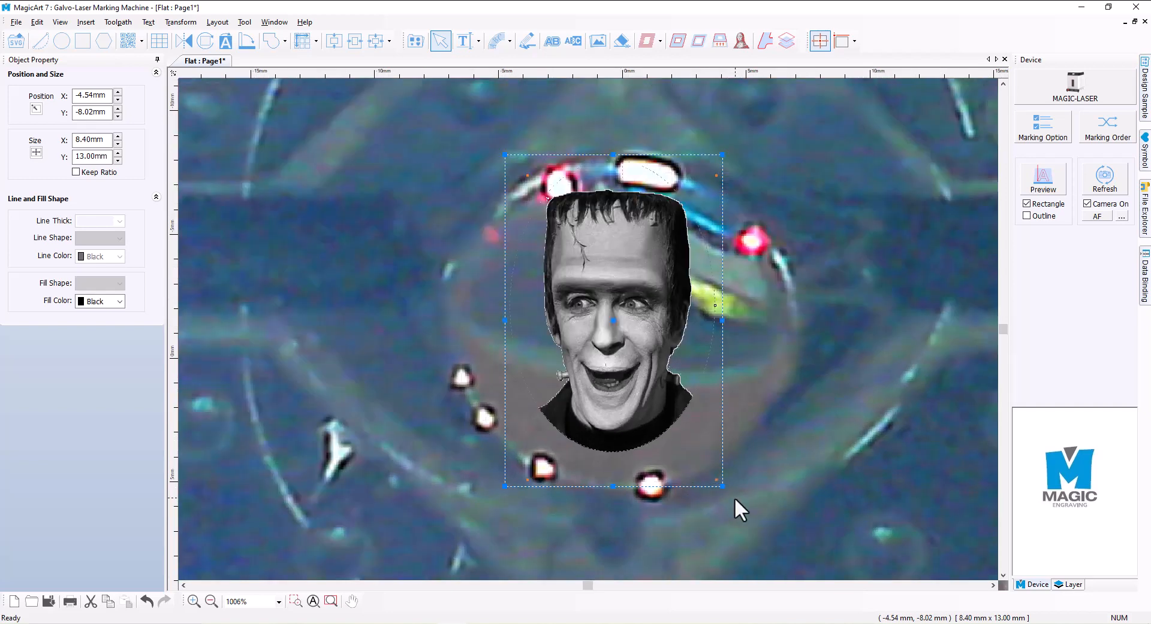
- Scale the oval portrait up to roughly 9.35 × 14.46 mm over the pendant
{"action": "left_click_drag", "start_coordinate": [722, 487], "coordinate": [734, 501]}
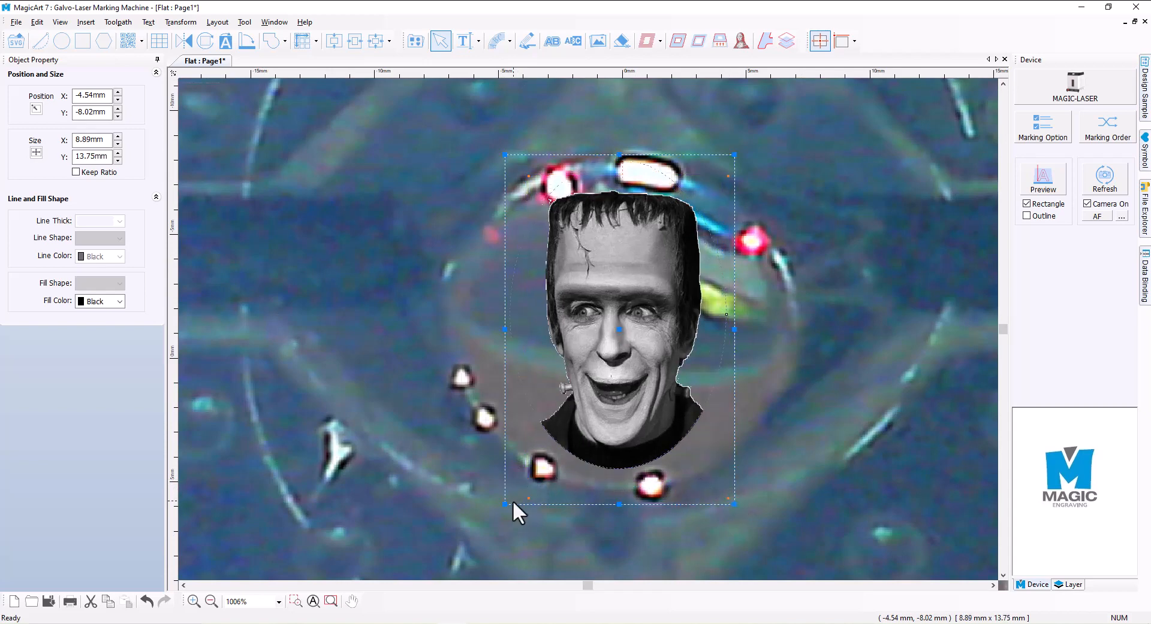
{"action": "left_click_drag", "start_coordinate": [505, 505], "coordinate": [497, 511]}
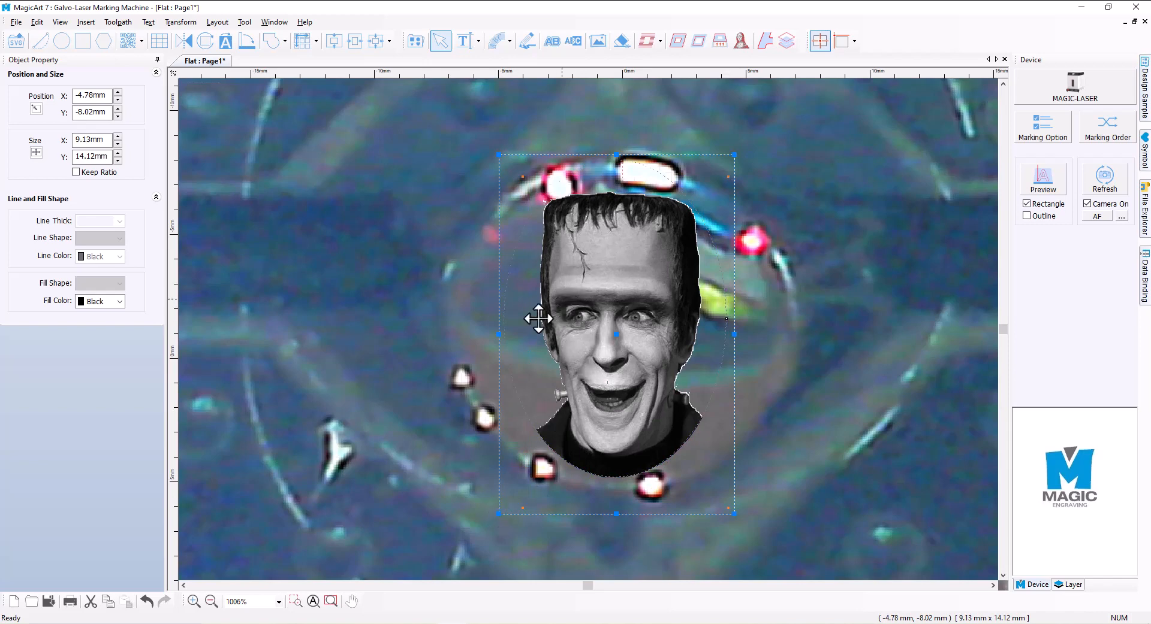
{"action": "mouse_move", "coordinate": [679, 231]}
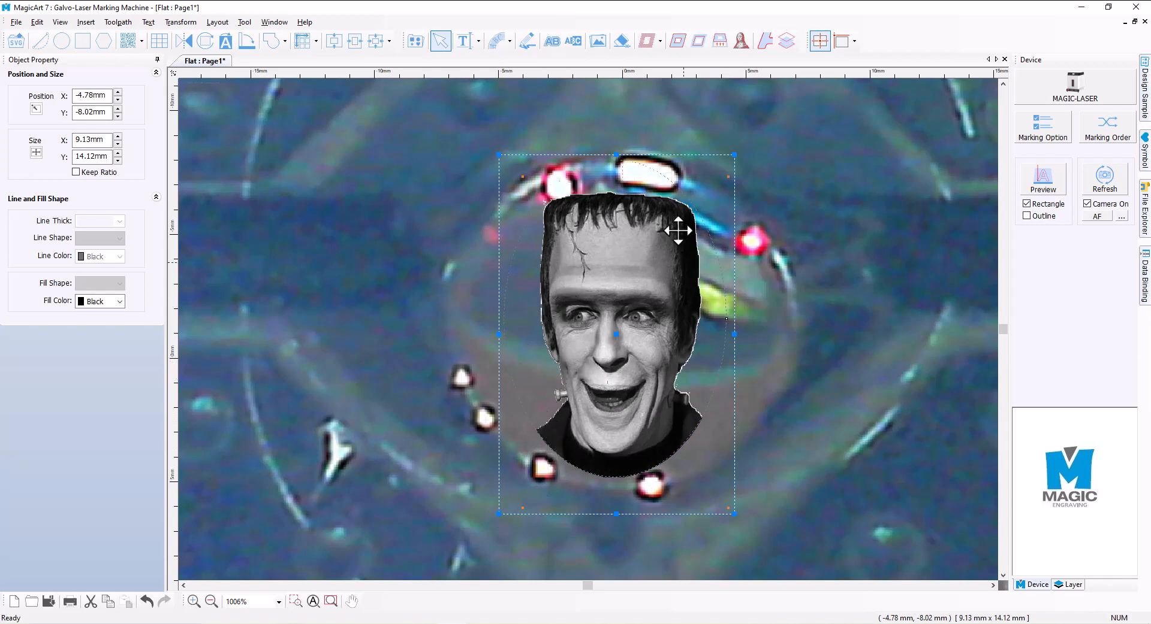
{"action": "mouse_move", "coordinate": [654, 277]}
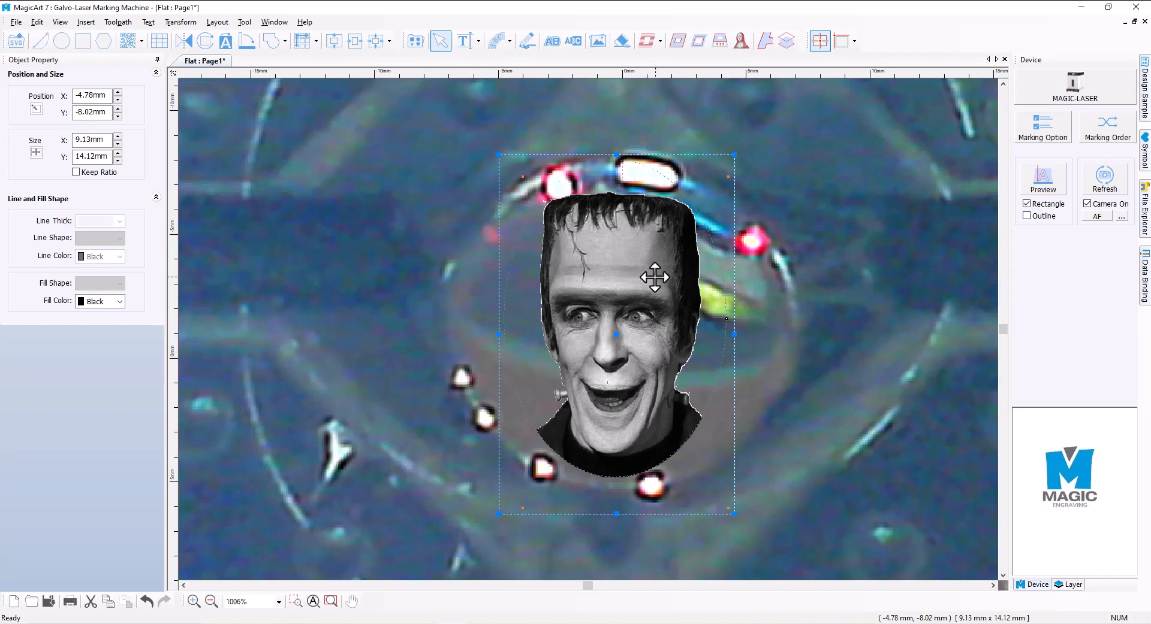
{"action": "mouse_move", "coordinate": [734, 152]}
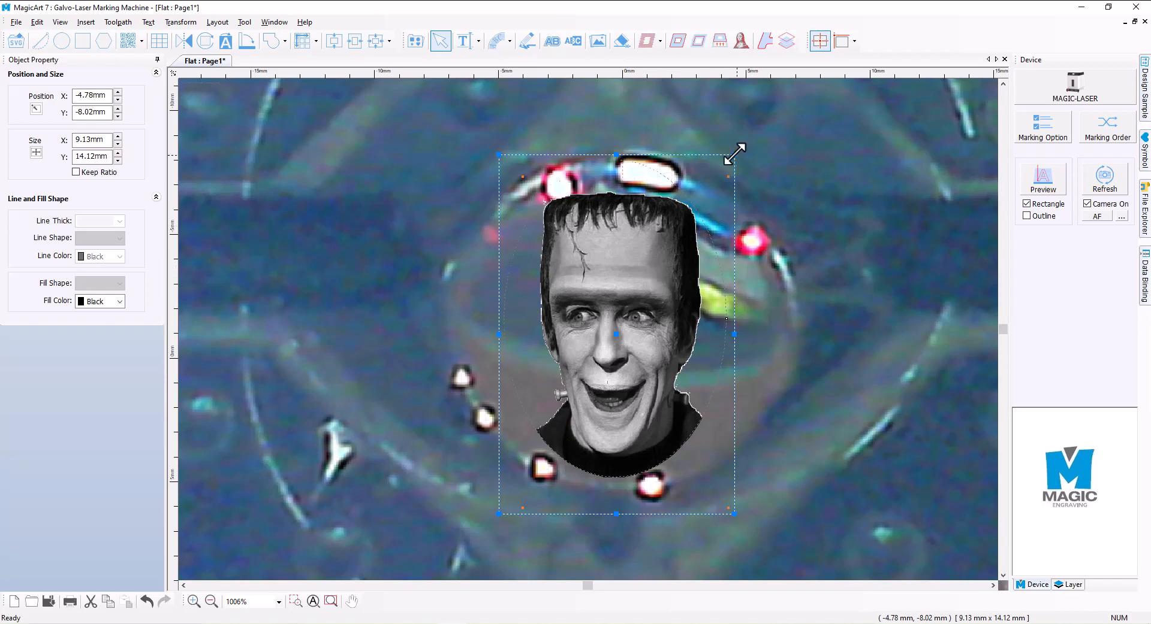
{"action": "left_click_drag", "start_coordinate": [735, 154], "coordinate": [726, 165]}
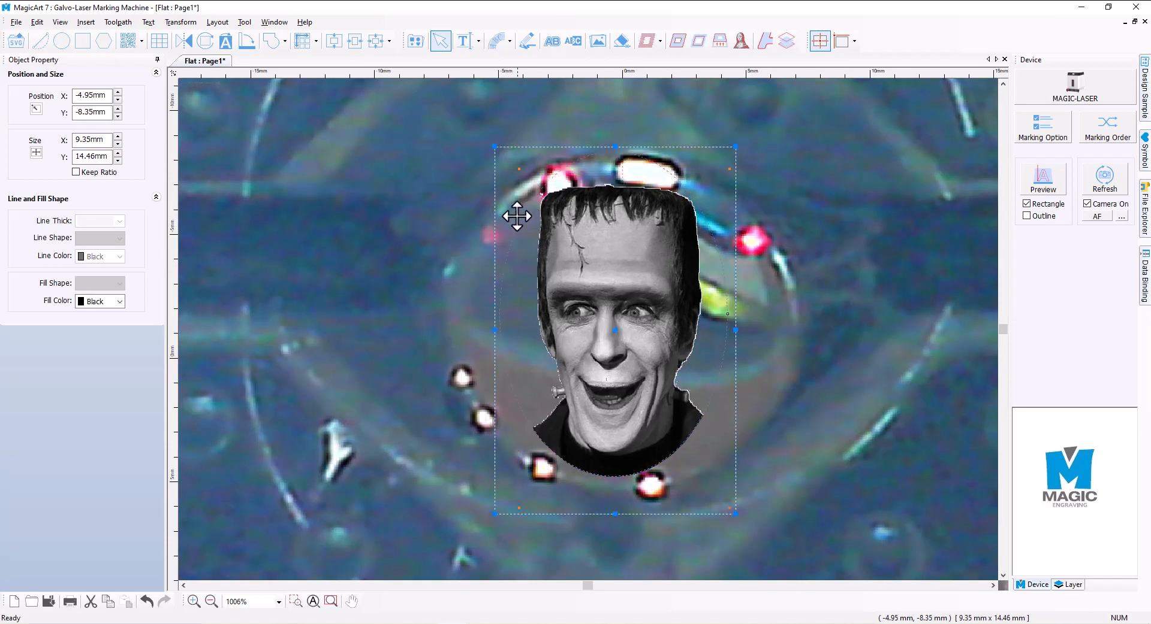
{"action": "mouse_move", "coordinate": [605, 284]}
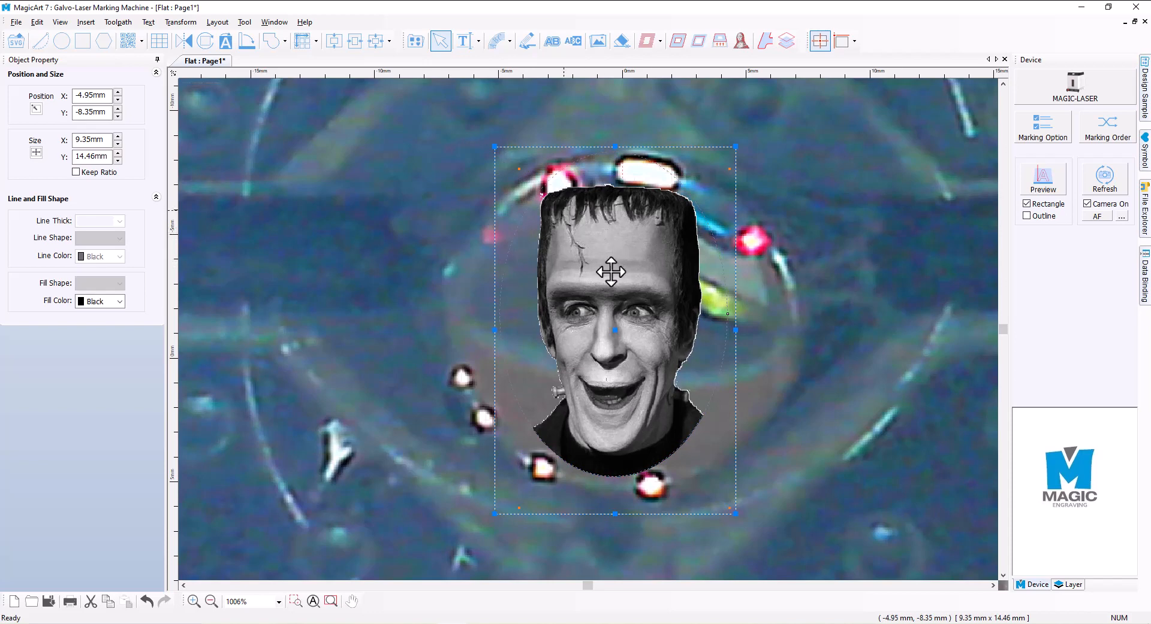
{"action": "mouse_move", "coordinate": [827, 326]}
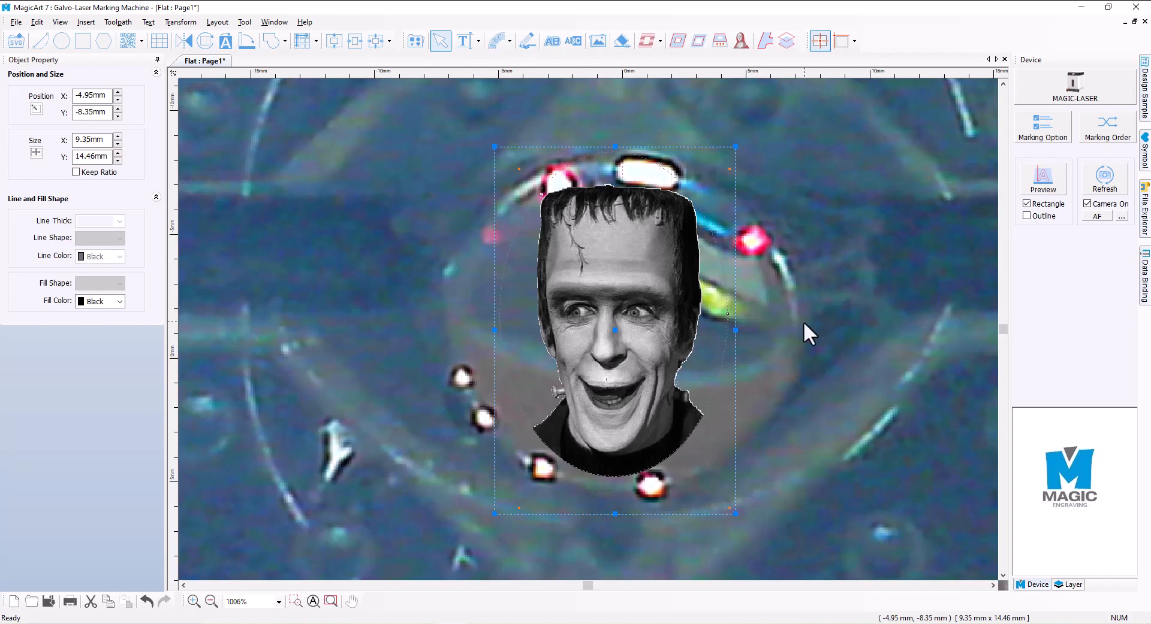
{"action": "mouse_move", "coordinate": [585, 349]}
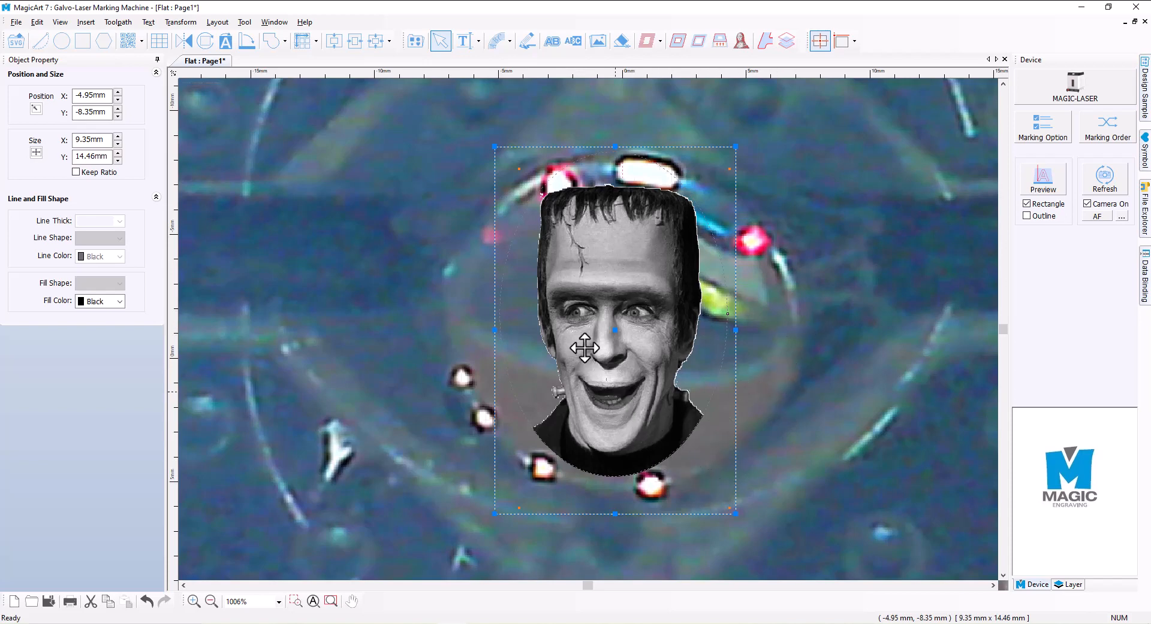
{"action": "mouse_move", "coordinate": [545, 255]}
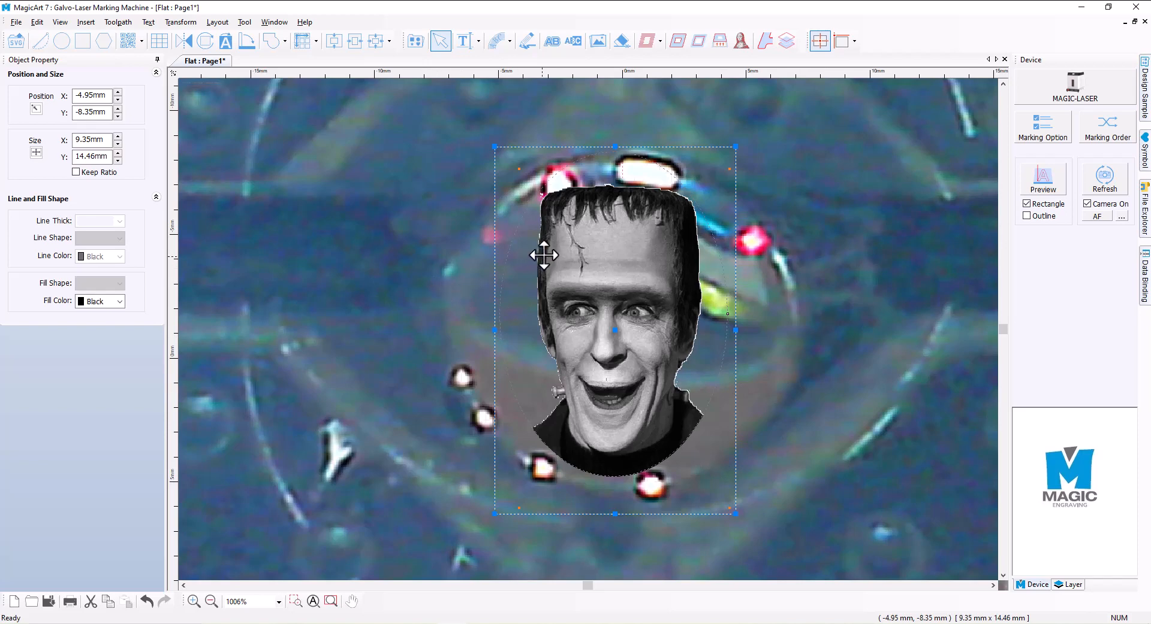
{"action": "mouse_move", "coordinate": [586, 210]}
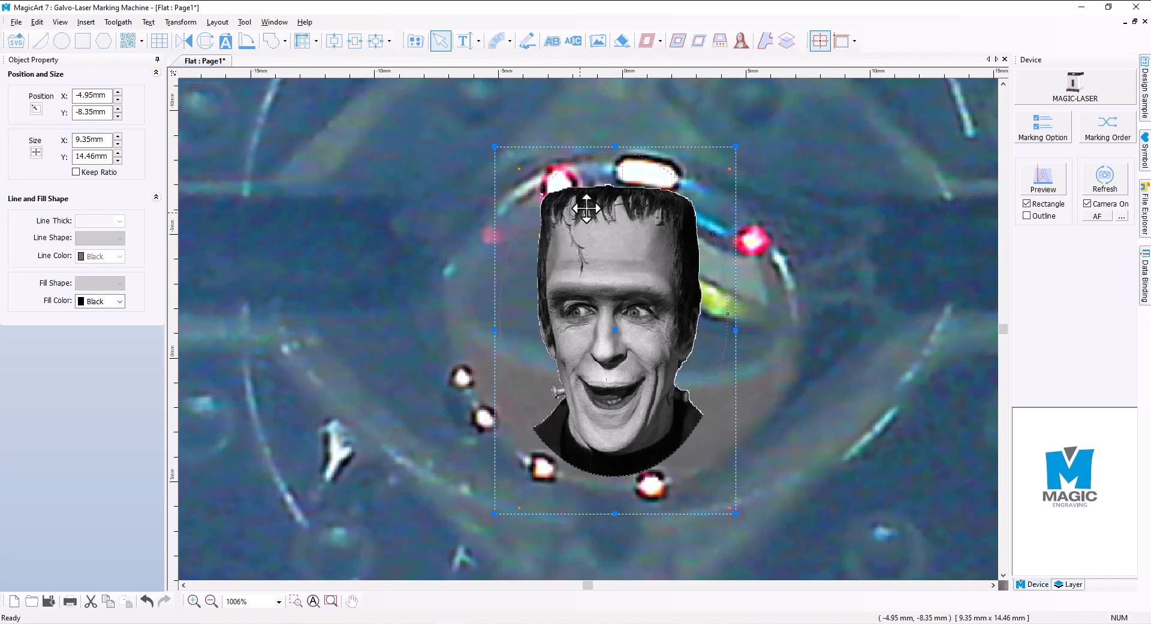
{"action": "mouse_move", "coordinate": [593, 425]}
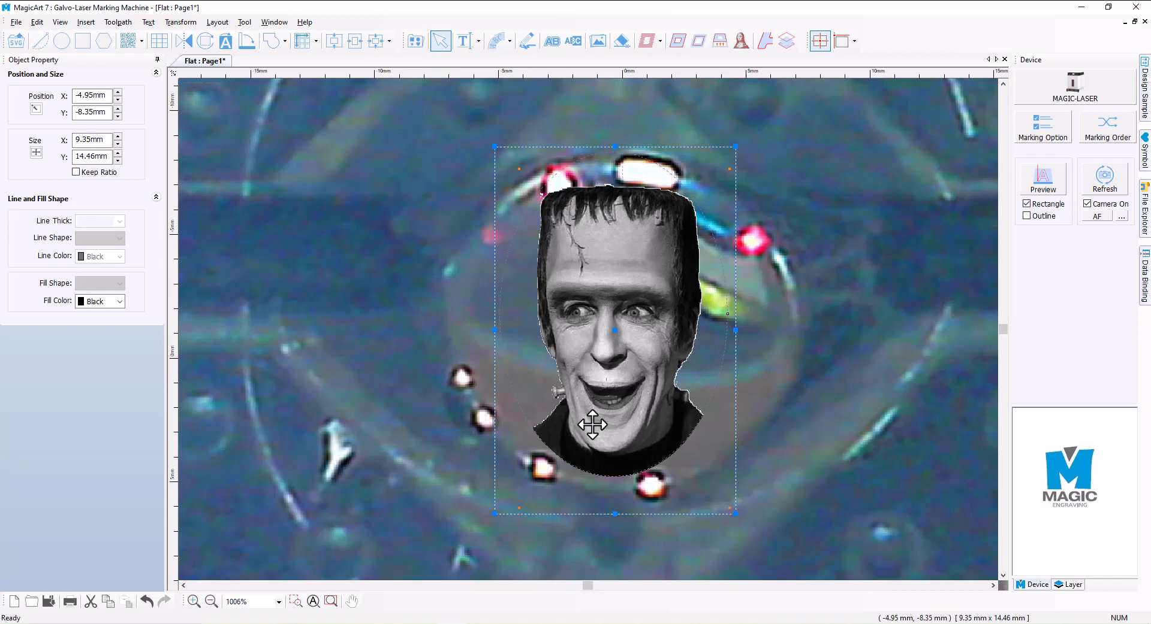
{"action": "mouse_move", "coordinate": [278, 151]}
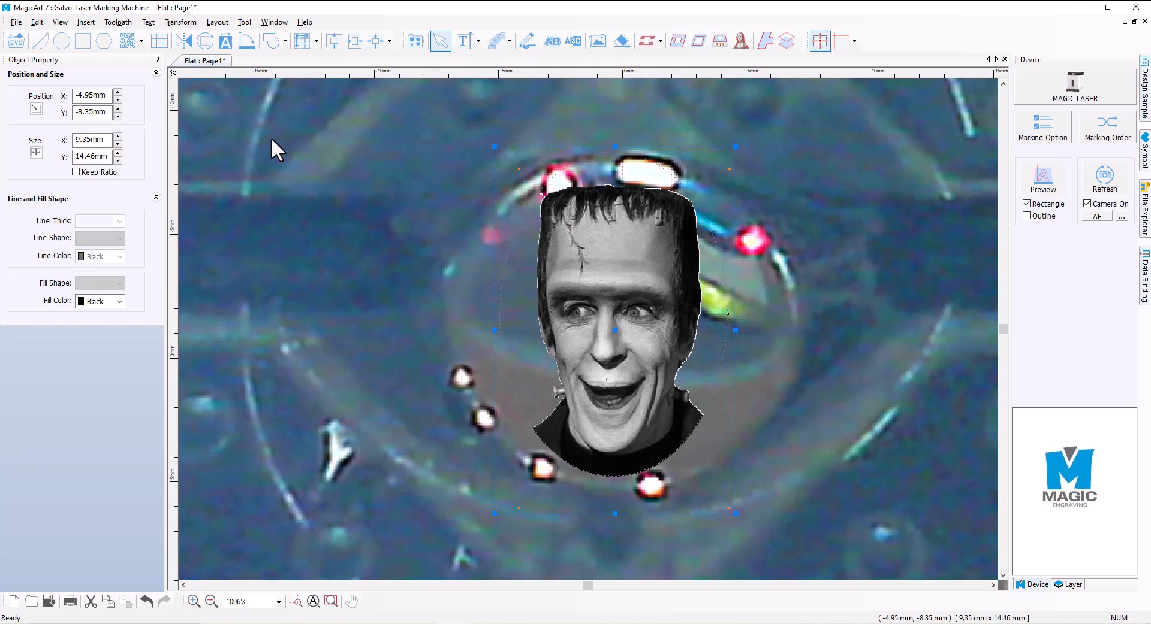
{"action": "mouse_move", "coordinate": [233, 99]}
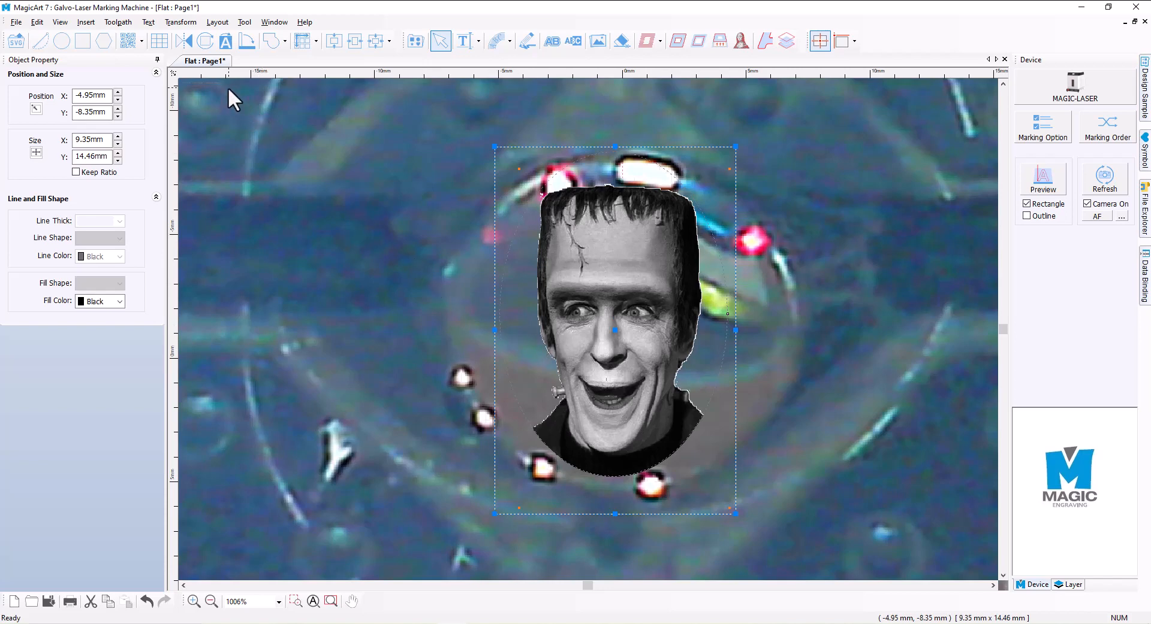
{"action": "mouse_move", "coordinate": [180, 22]}
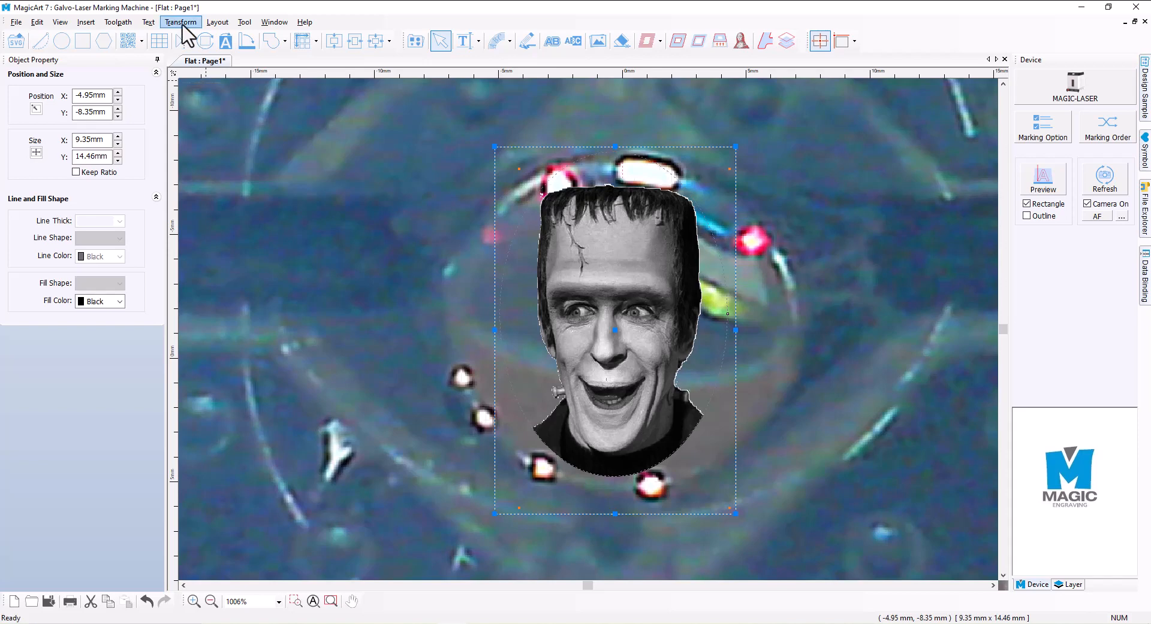
- Apply Transform > Invert Color to the oval Herman portrait
{"action": "left_click", "coordinate": [180, 22]}
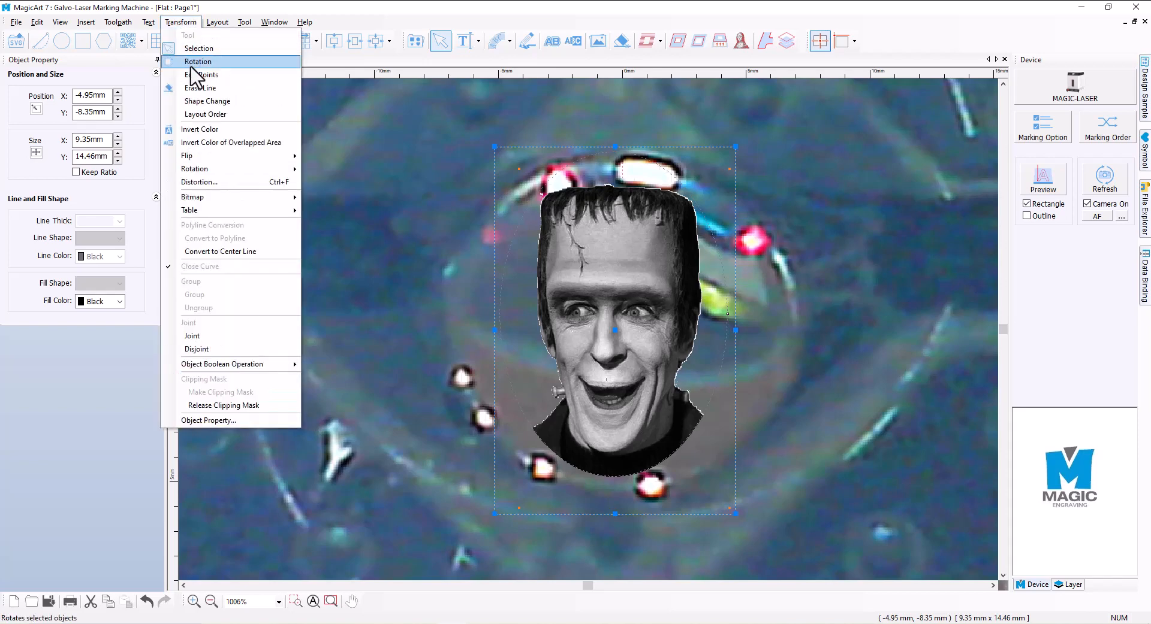
{"action": "left_click", "coordinate": [199, 129]}
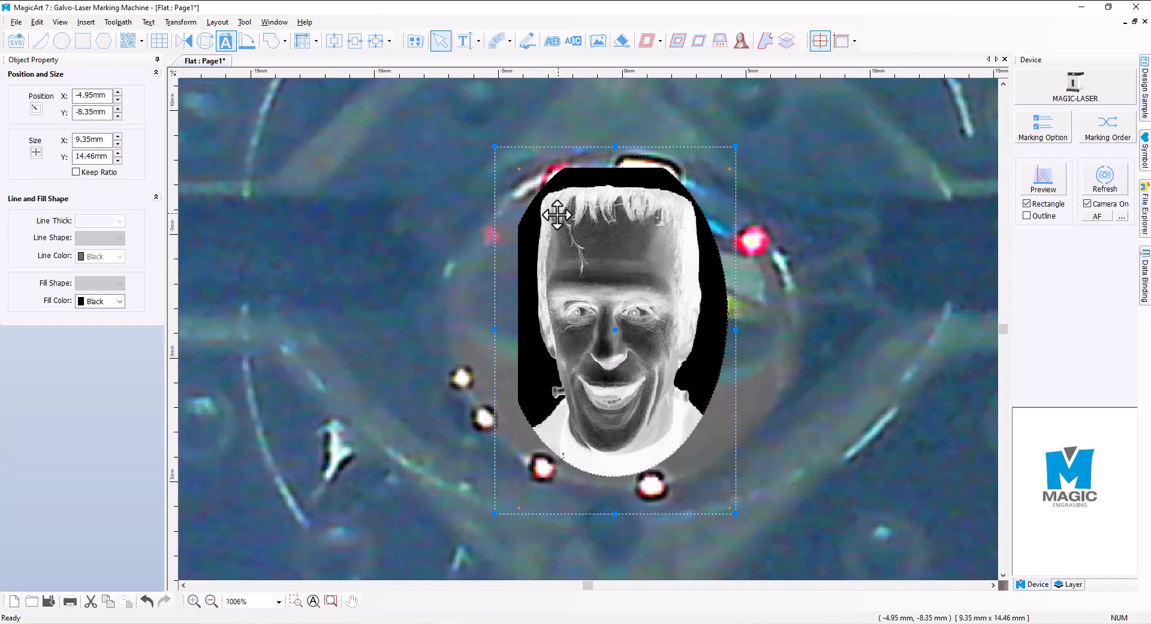
{"action": "mouse_move", "coordinate": [589, 237]}
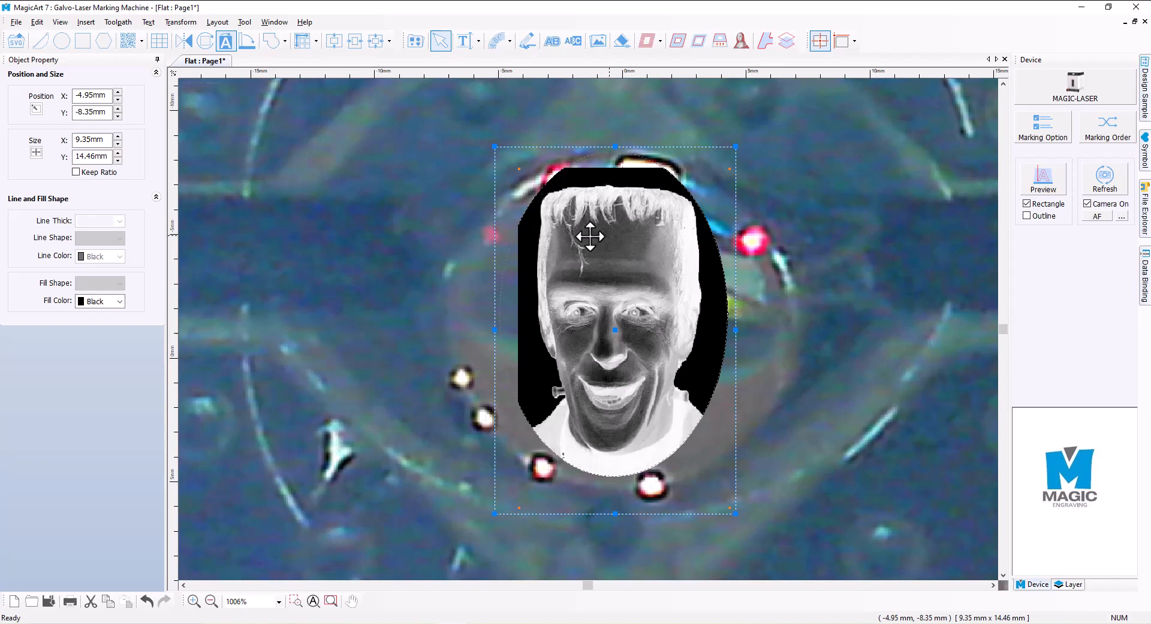
{"action": "mouse_move", "coordinate": [642, 300]}
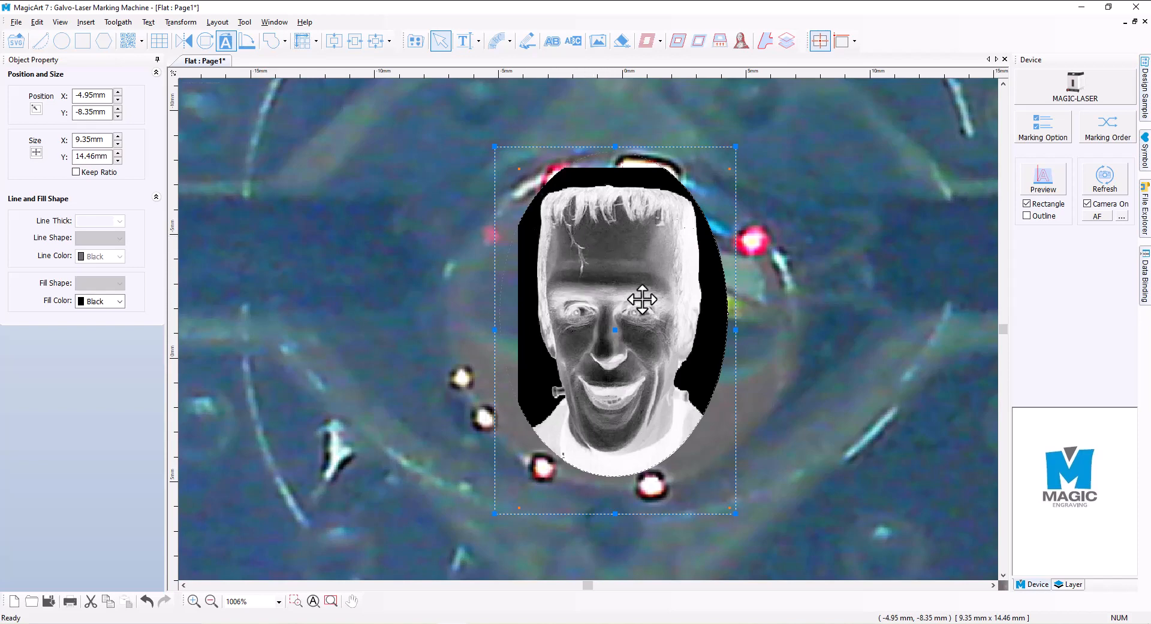
{"action": "mouse_move", "coordinate": [624, 287]}
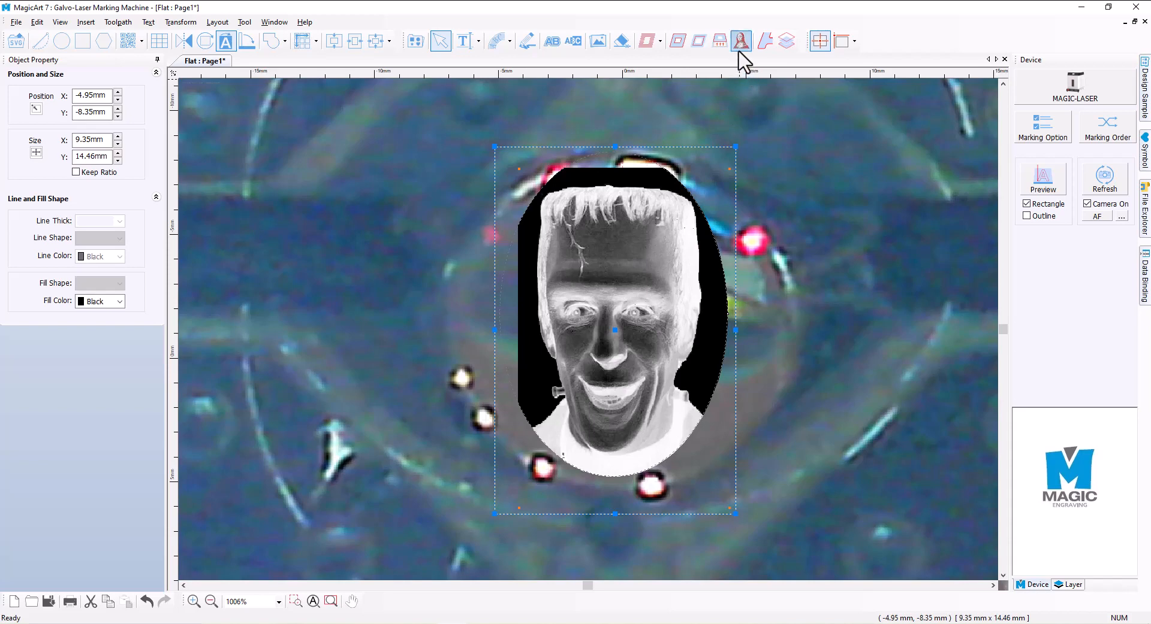
{"action": "mouse_move", "coordinate": [740, 42]}
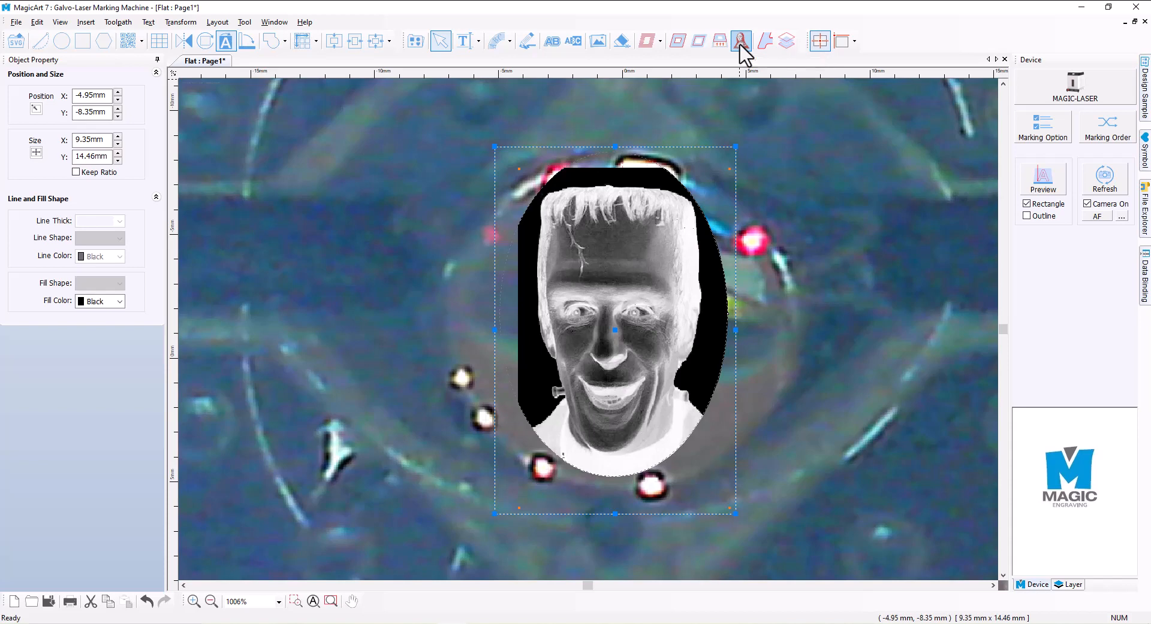
- Open Photo Engraving for the portrait with gamma 30 and negative, showing a 57% dot preview
{"action": "left_click", "coordinate": [740, 41]}
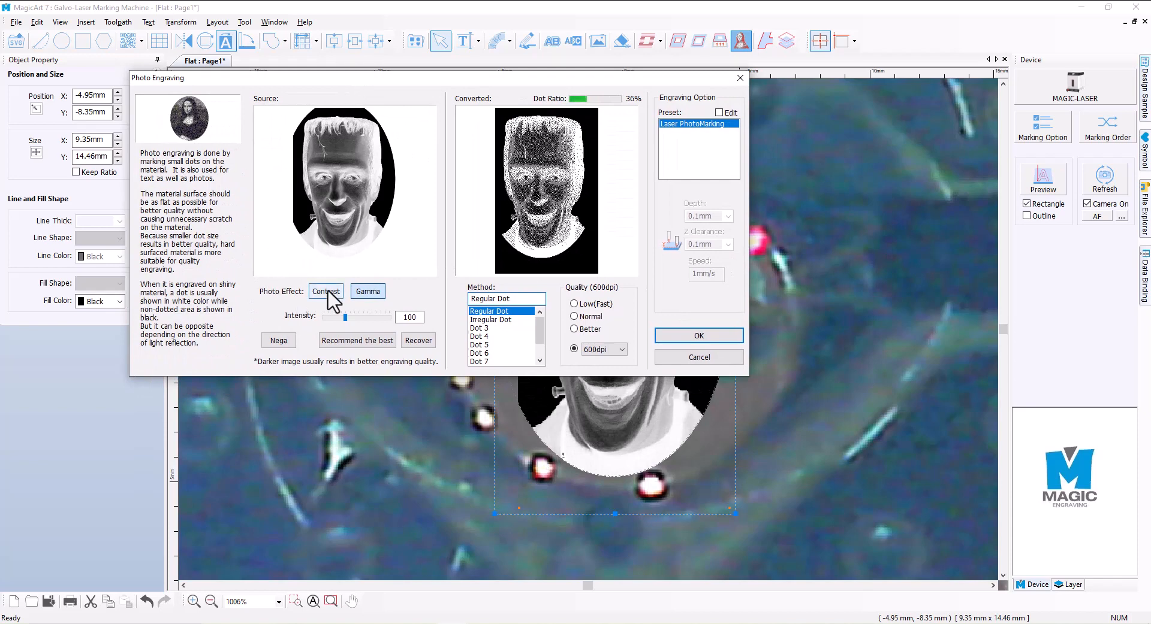
{"action": "left_click", "coordinate": [367, 291]}
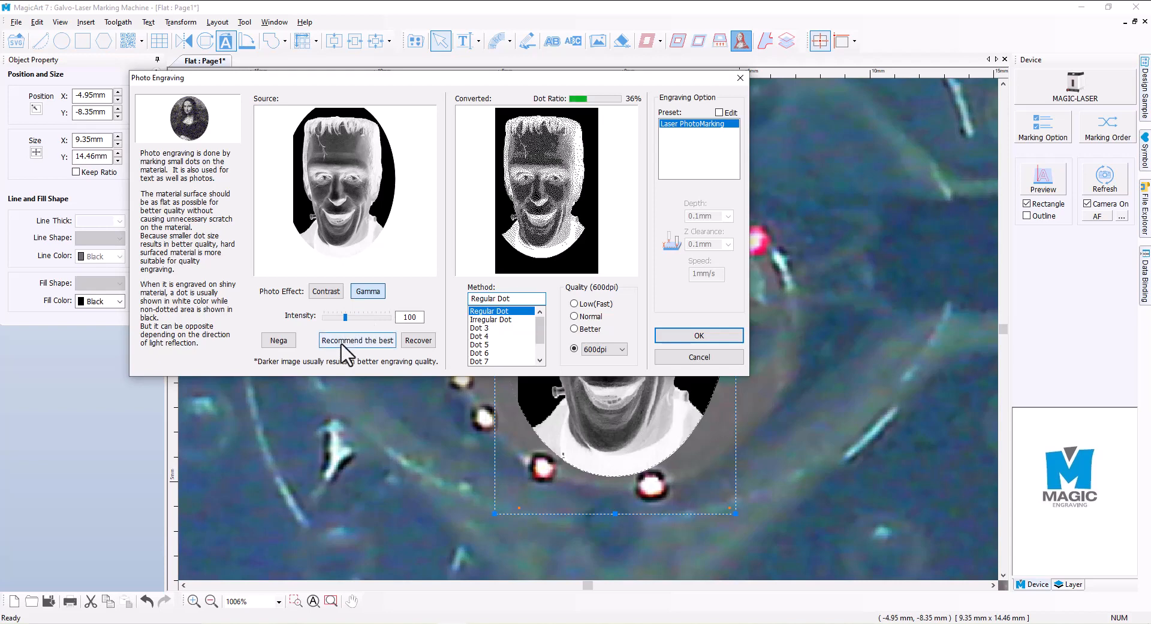
{"action": "mouse_move", "coordinate": [345, 350]}
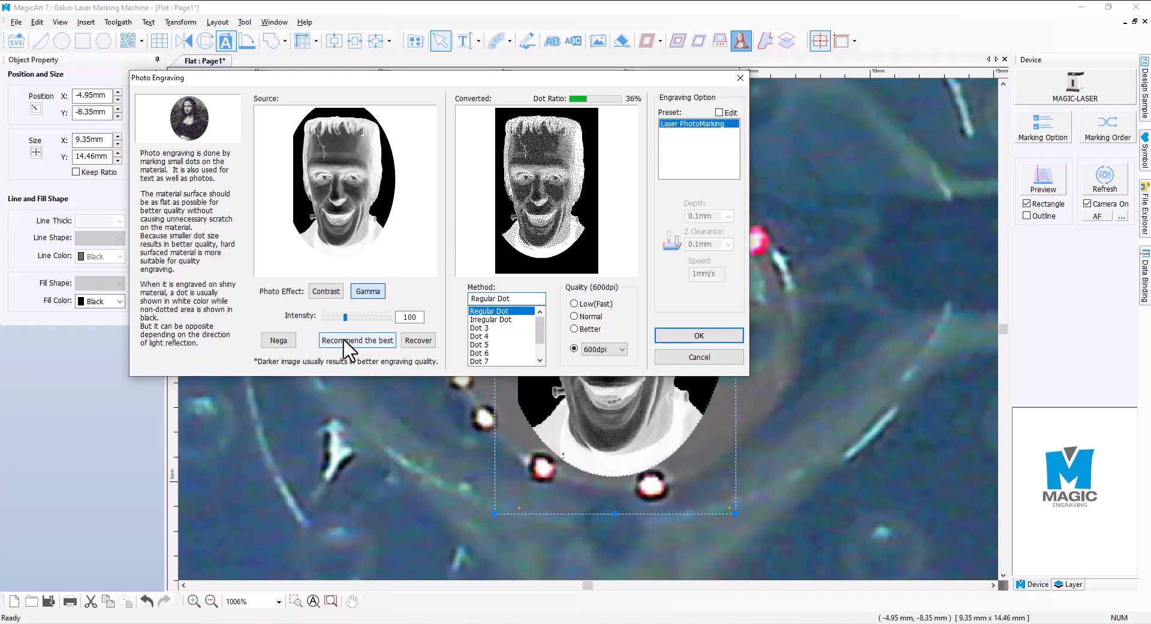
{"action": "left_click", "coordinate": [357, 340]}
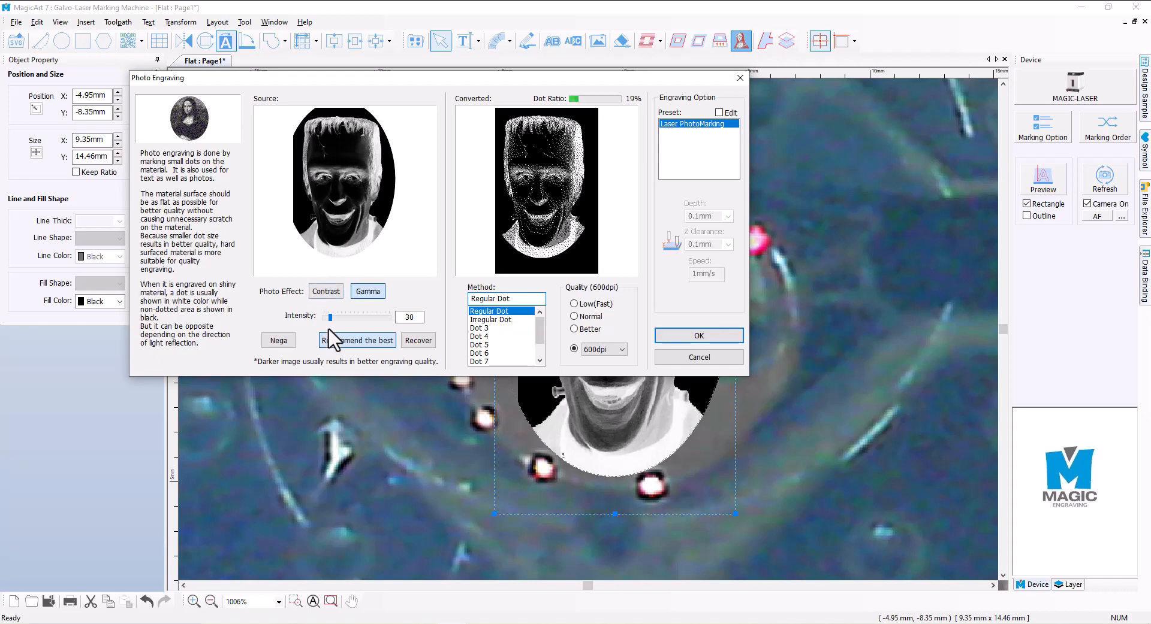
{"action": "mouse_move", "coordinate": [332, 425]}
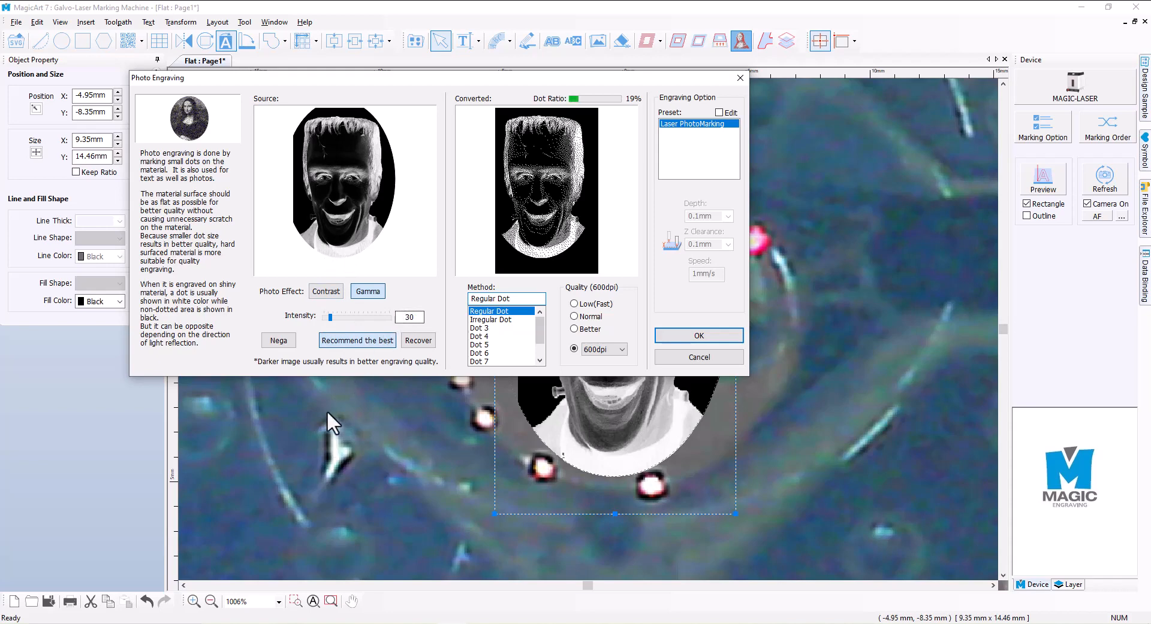
{"action": "mouse_move", "coordinate": [346, 341]}
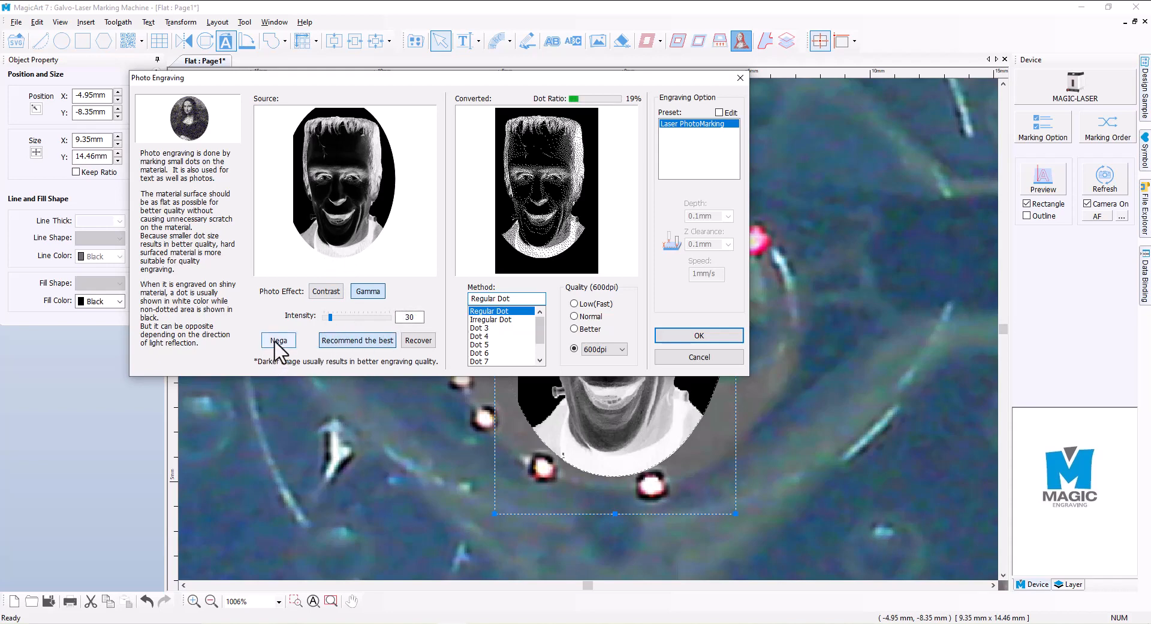
{"action": "left_click", "coordinate": [278, 340]}
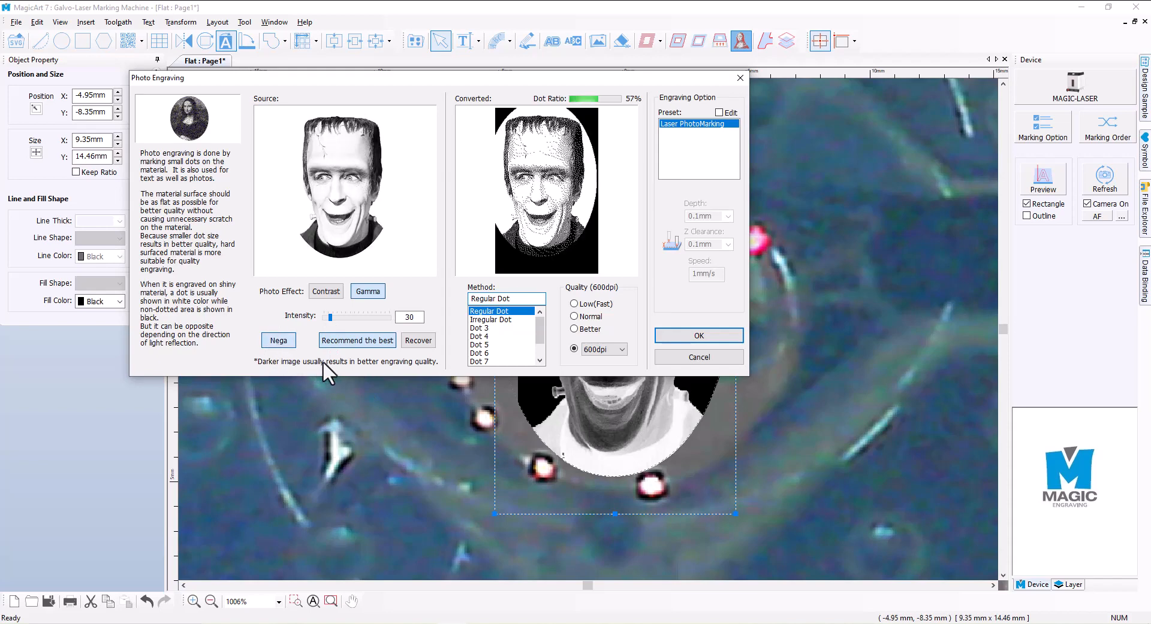
{"action": "mouse_move", "coordinate": [345, 154]}
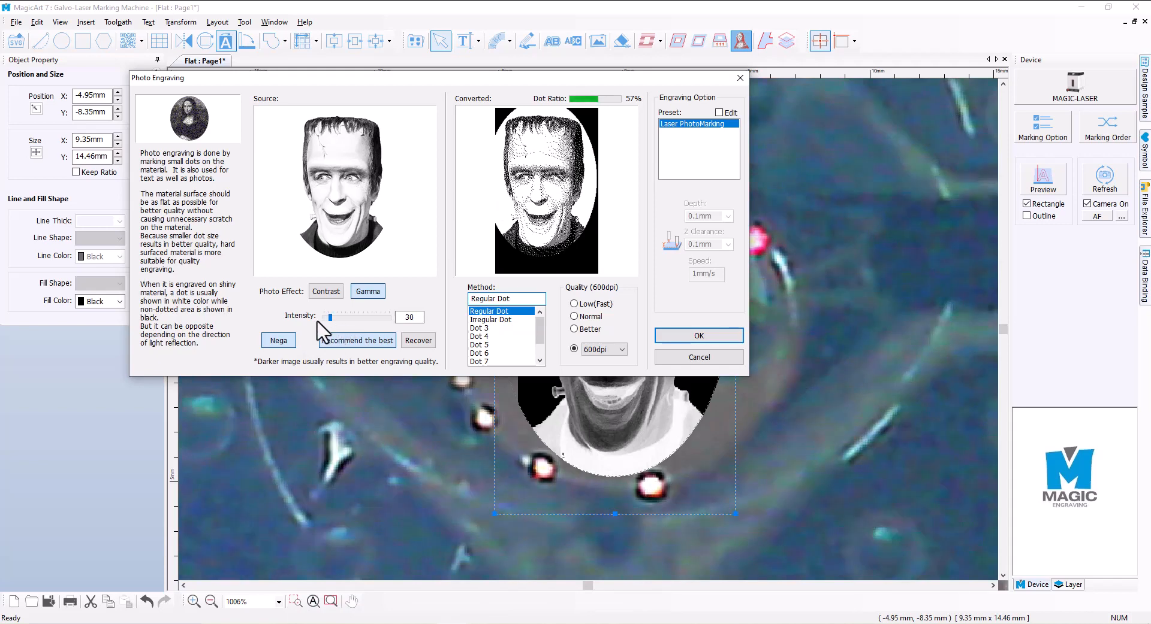
{"action": "mouse_move", "coordinate": [341, 369]}
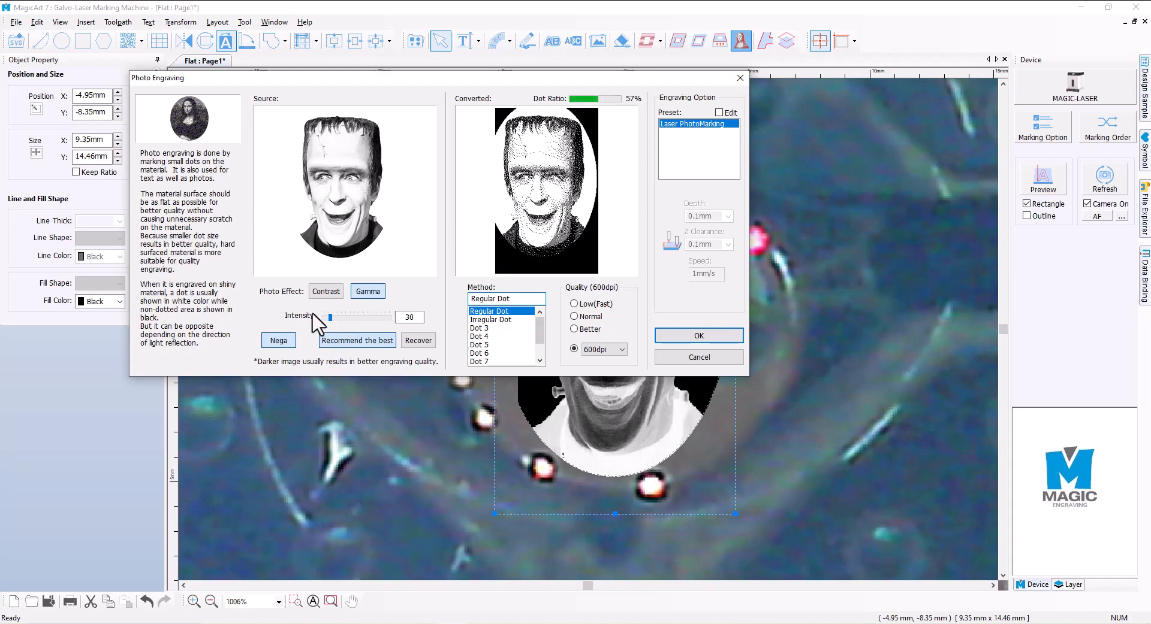
{"action": "mouse_move", "coordinate": [297, 304]}
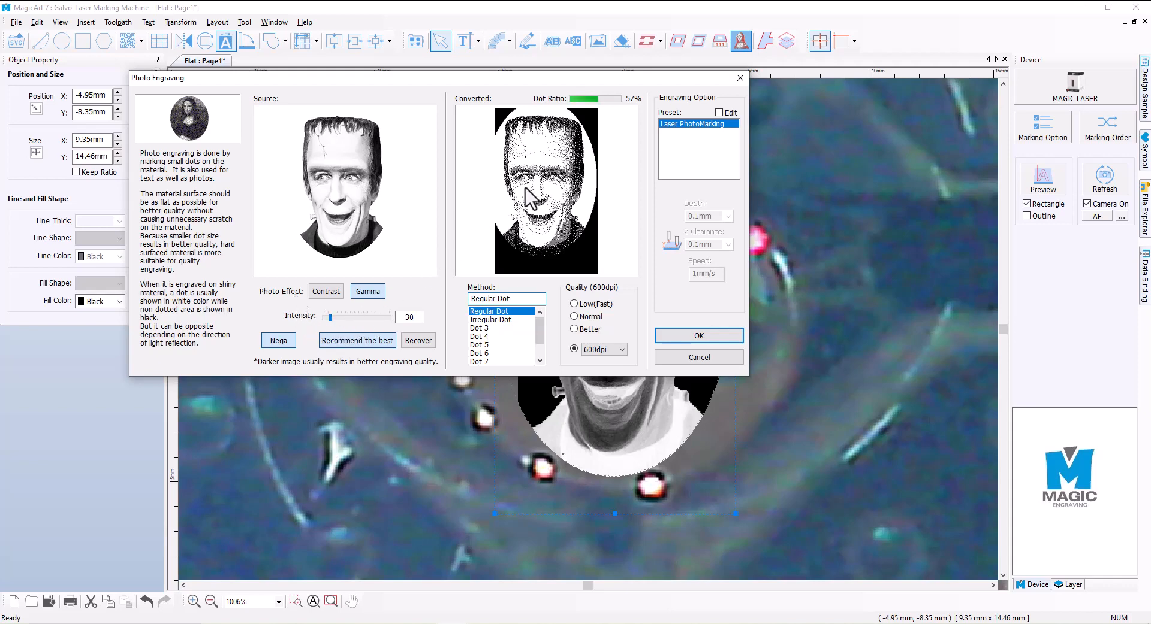
{"action": "mouse_move", "coordinate": [509, 144]}
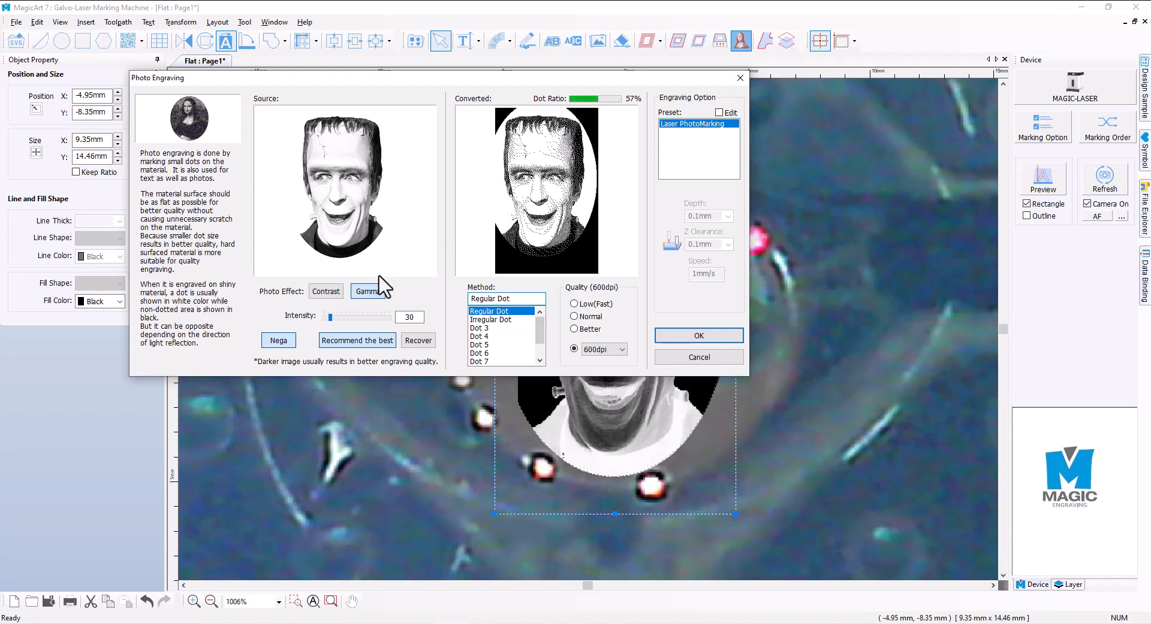
{"action": "mouse_move", "coordinate": [383, 285]}
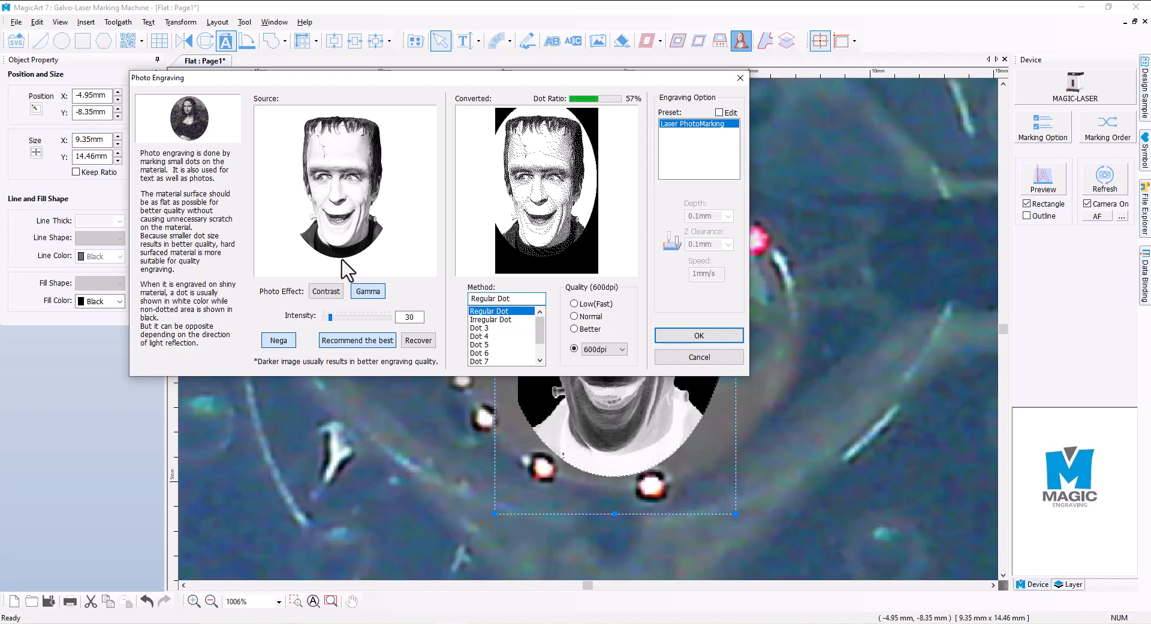
- Set Nega and Regular Dot at 600 dpi after trying Irregular Dot and Dot 6
{"action": "left_click", "coordinate": [278, 341]}
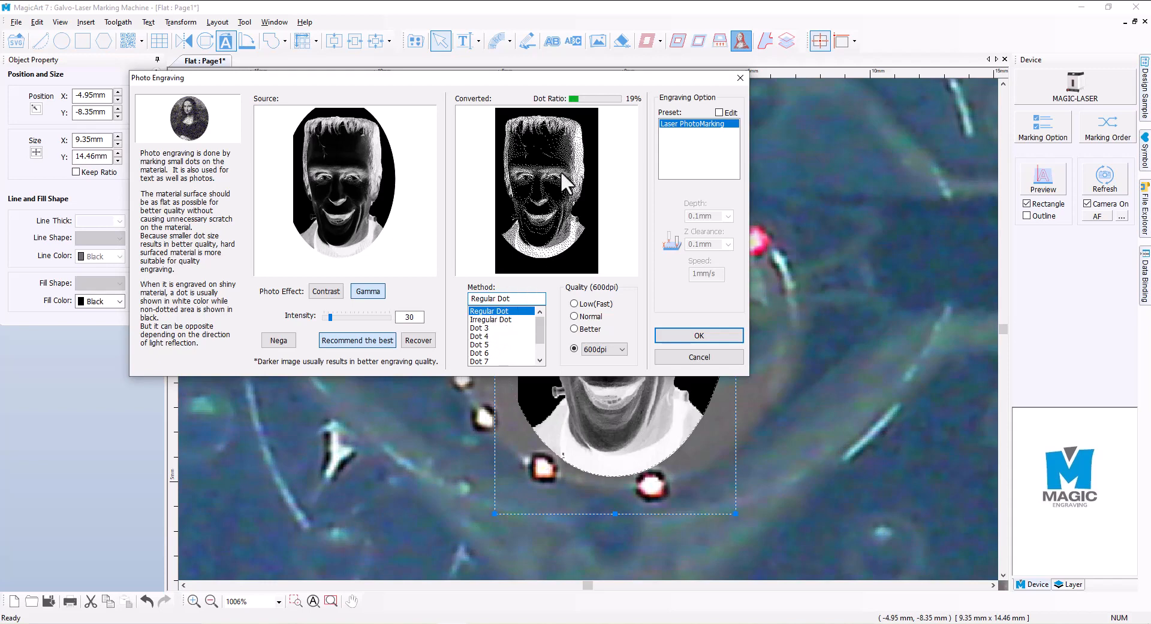
{"action": "mouse_move", "coordinate": [628, 113]}
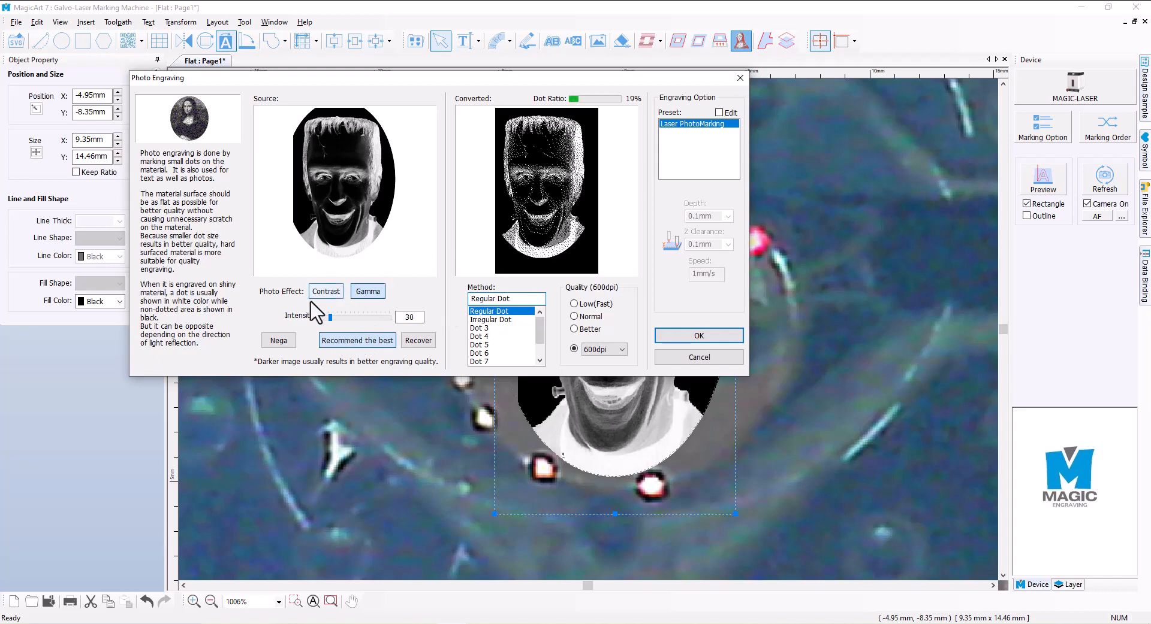
{"action": "left_click", "coordinate": [366, 291]}
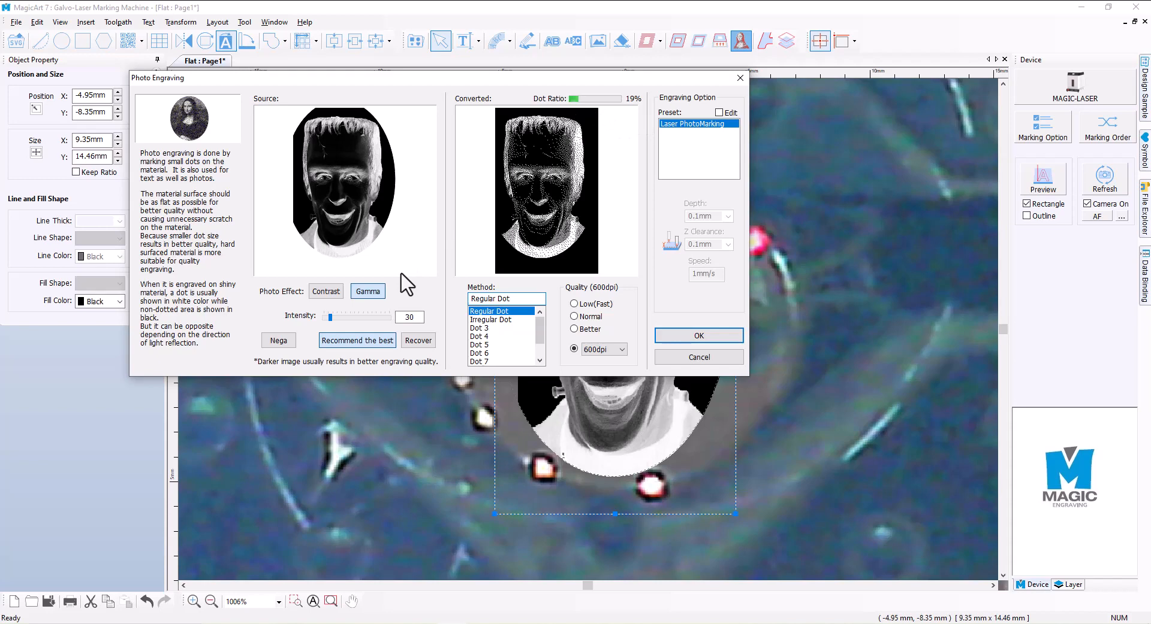
{"action": "mouse_move", "coordinate": [494, 345]}
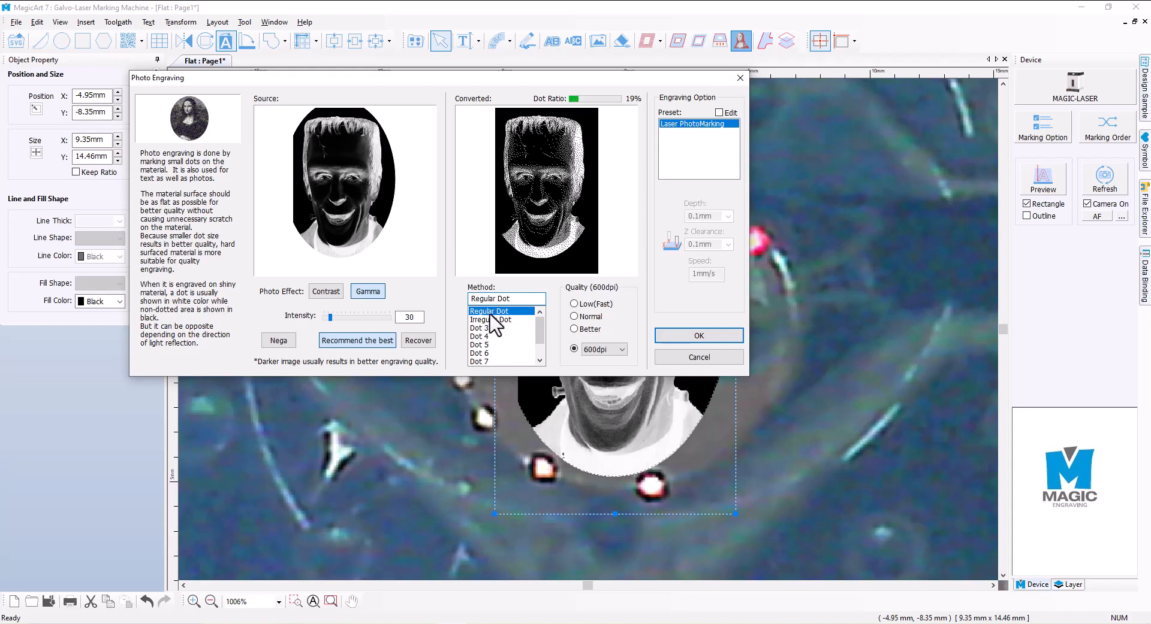
{"action": "mouse_move", "coordinate": [498, 328]}
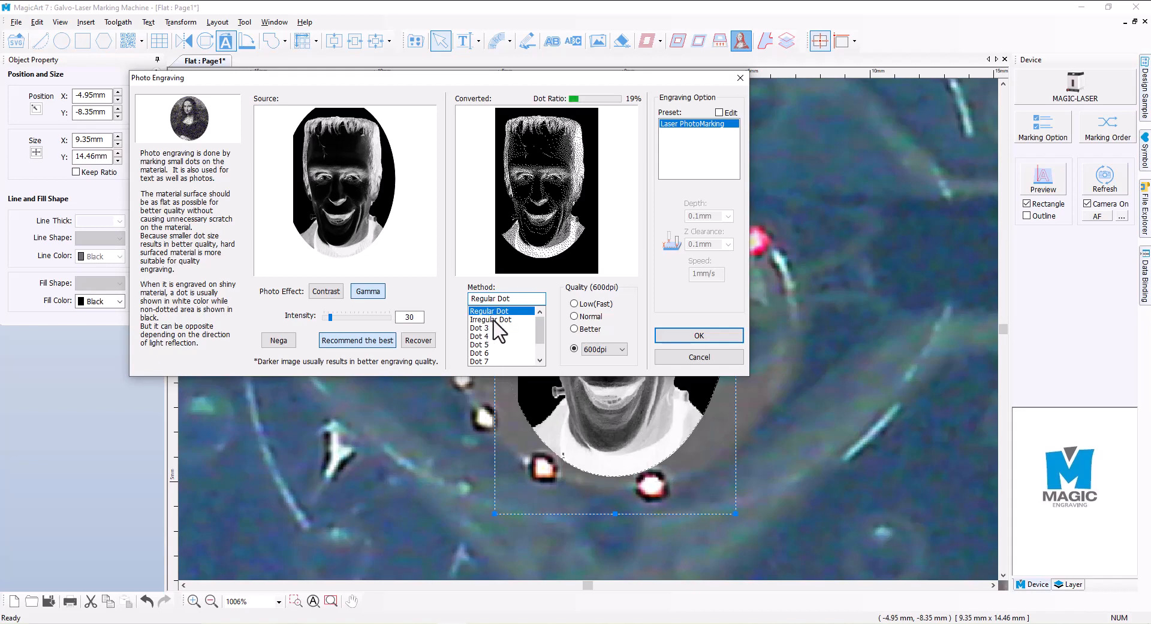
{"action": "left_click", "coordinate": [490, 320]}
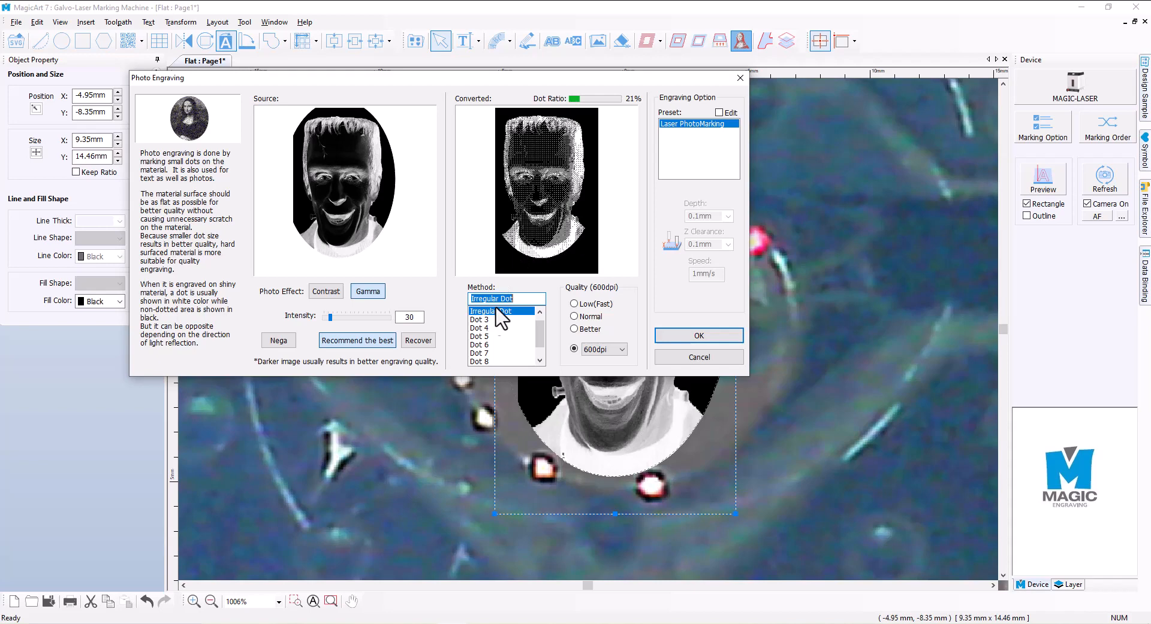
{"action": "left_click", "coordinate": [478, 327]}
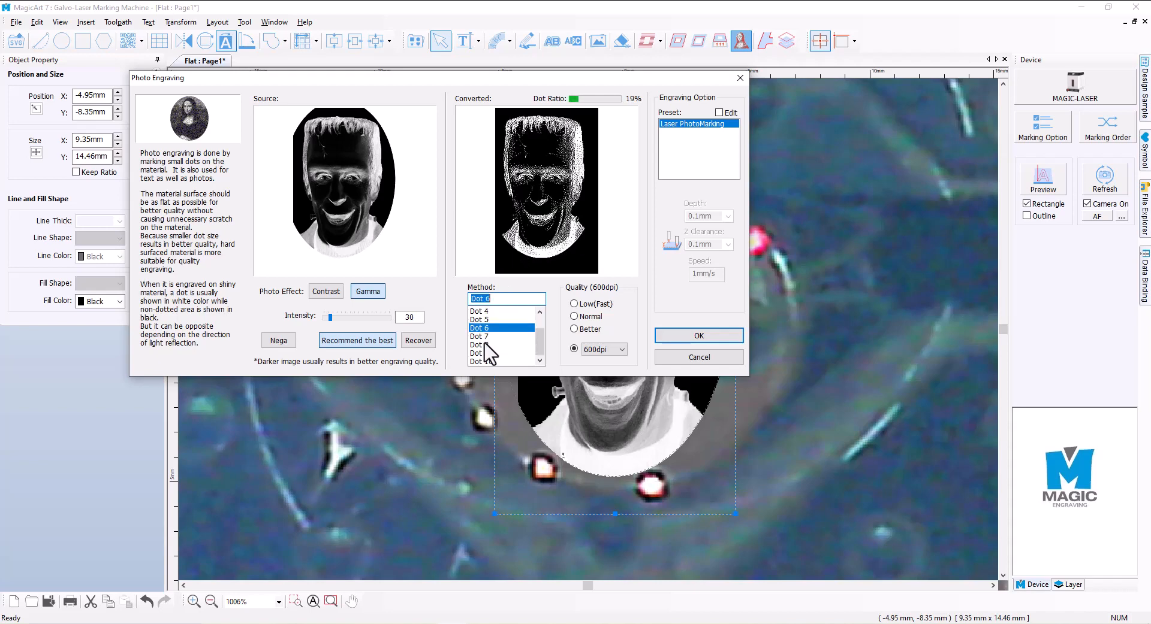
{"action": "left_click", "coordinate": [480, 362]}
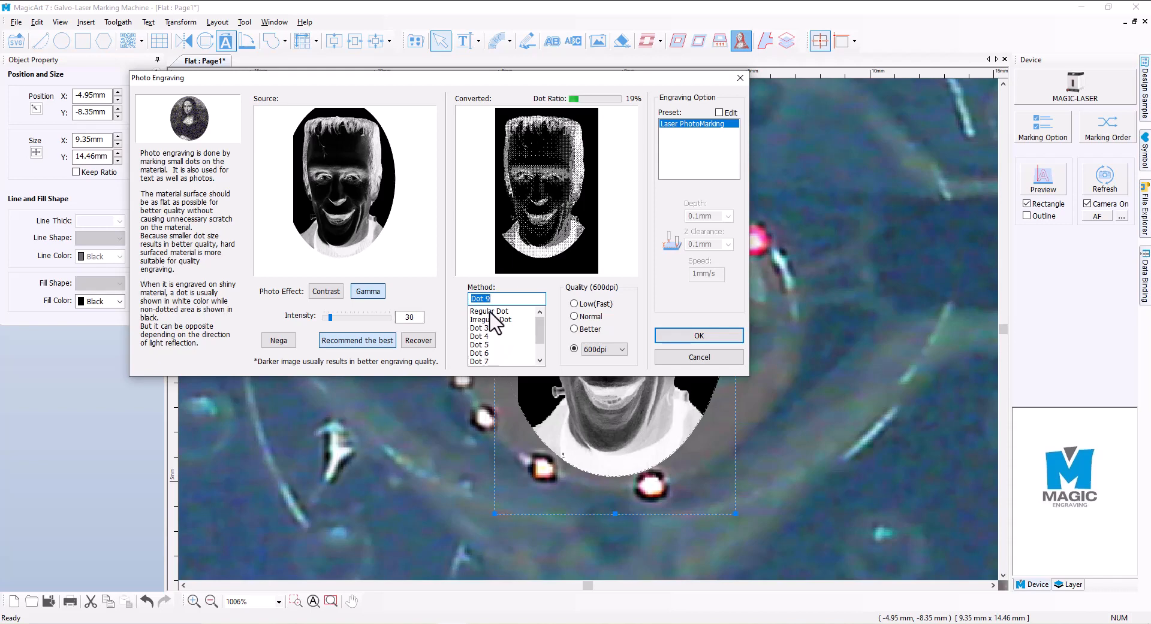
{"action": "left_click", "coordinate": [488, 310]}
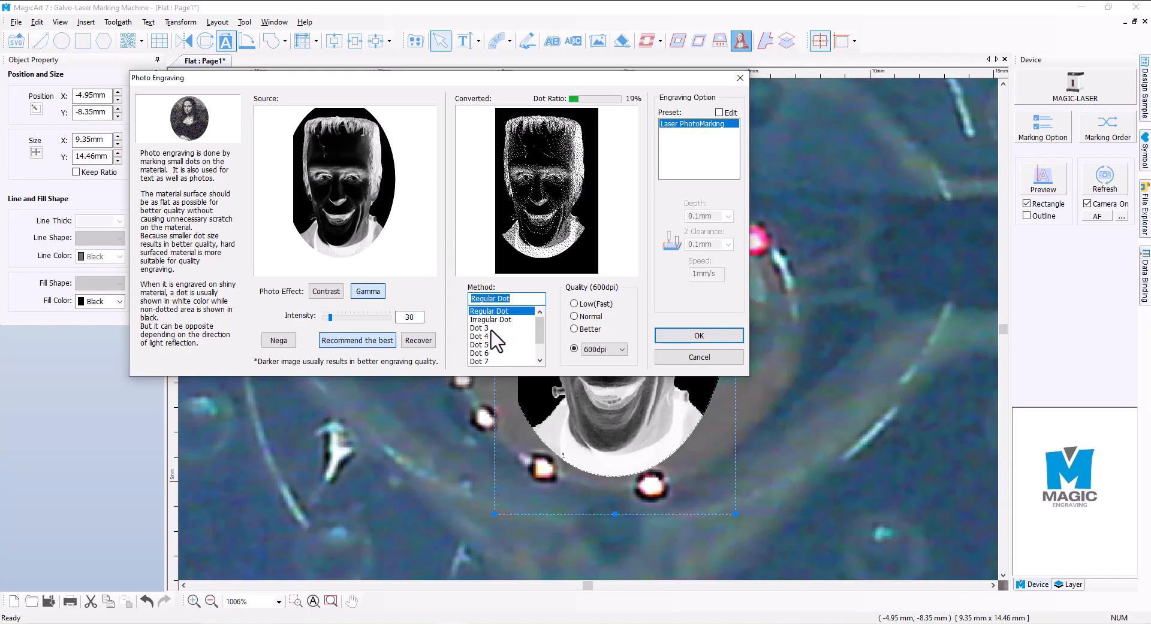
{"action": "mouse_move", "coordinate": [609, 305]}
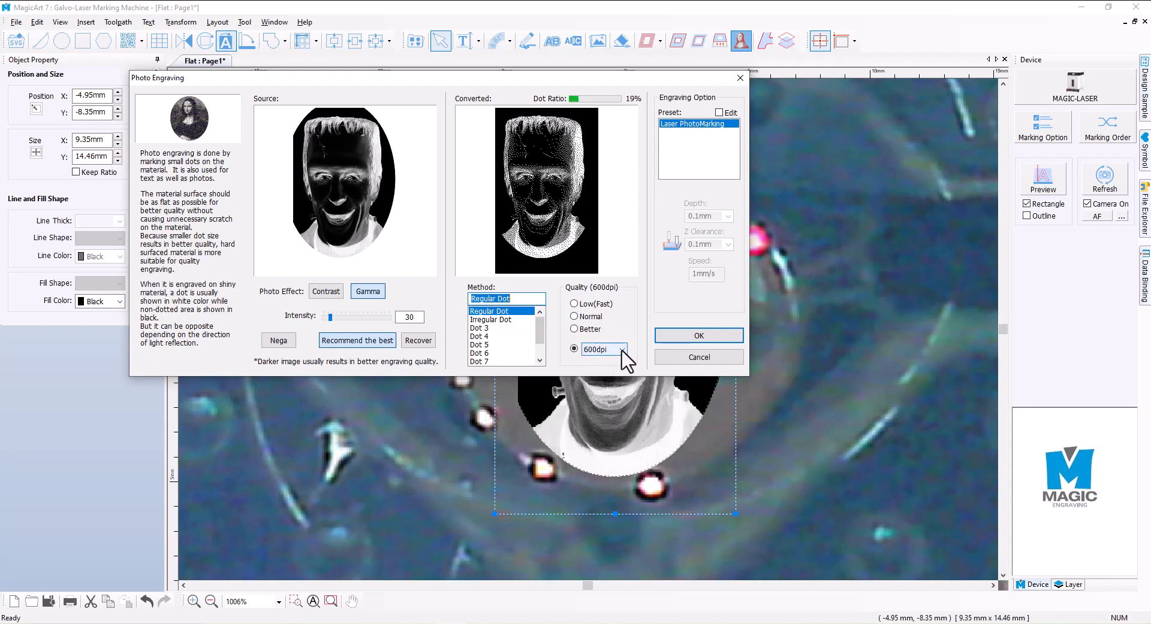
{"action": "left_click", "coordinate": [623, 349]}
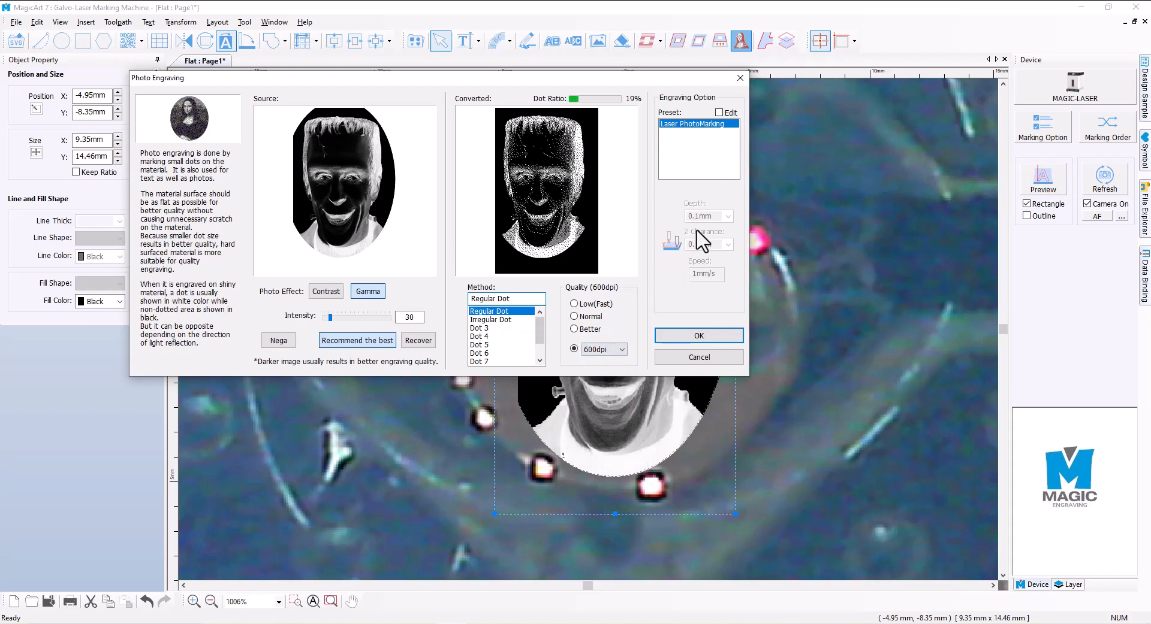
- Confirm photo engraving, producing a dotted oval portrait about 6.90 × 11.81 mm
{"action": "left_click", "coordinate": [698, 336]}
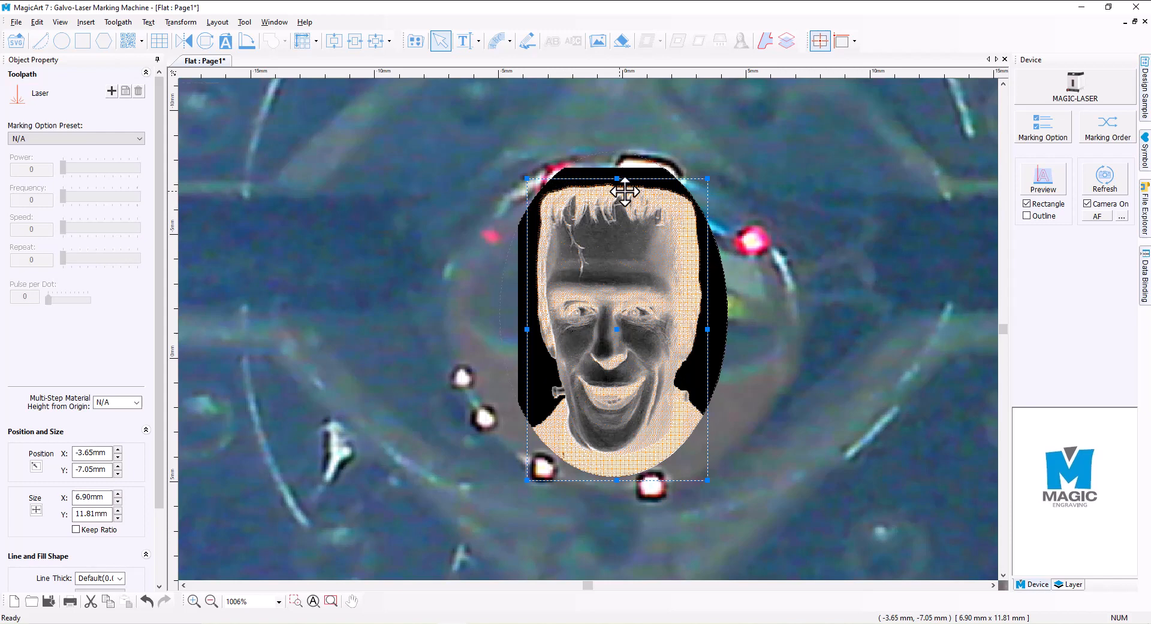
{"action": "mouse_move", "coordinate": [630, 272]}
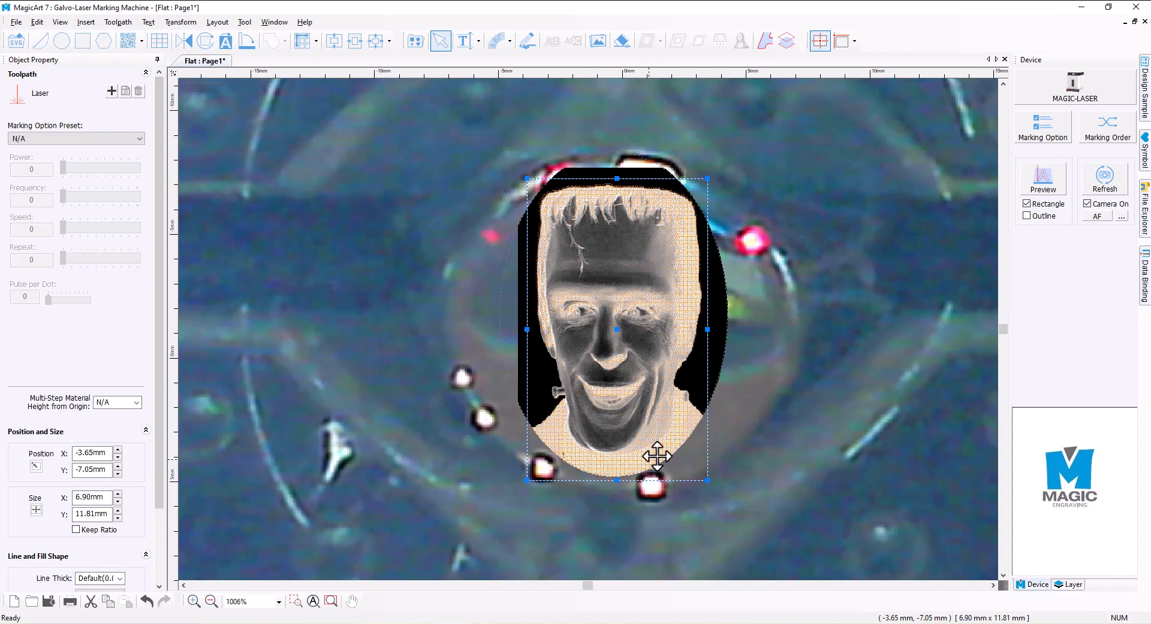
{"action": "mouse_move", "coordinate": [624, 449]}
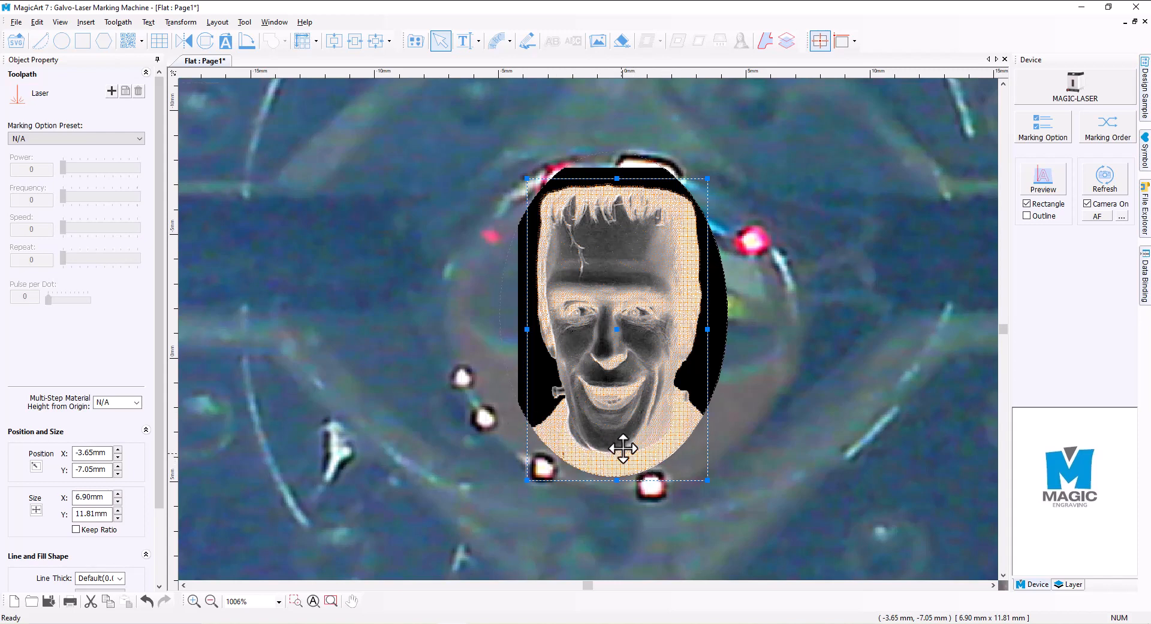
{"action": "mouse_move", "coordinate": [967, 144]}
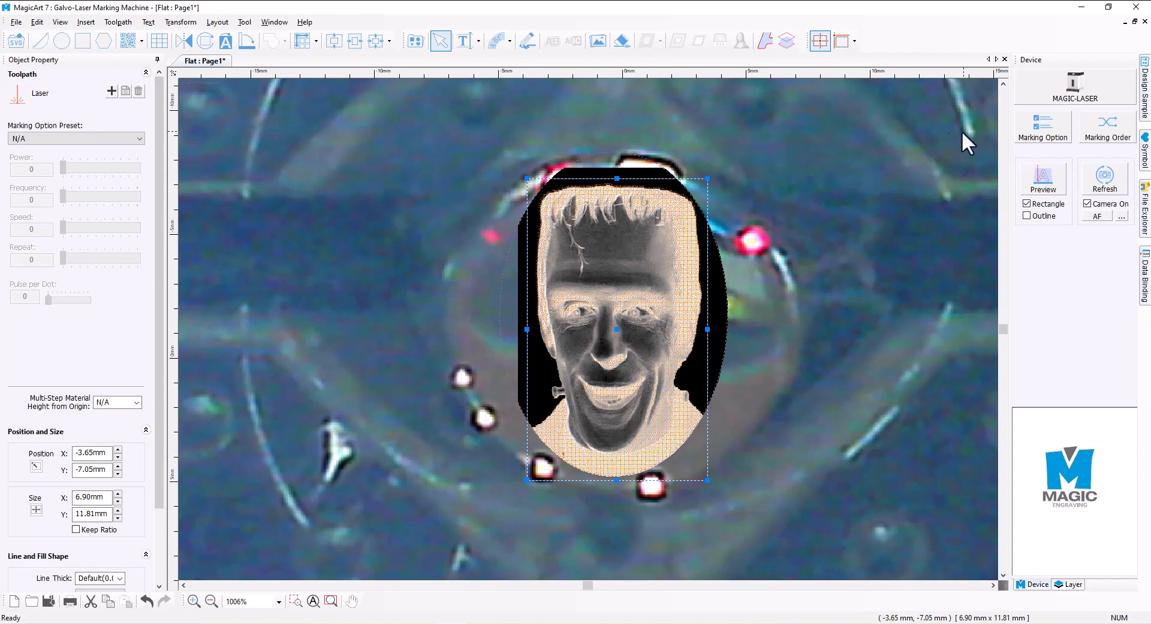
{"action": "mouse_move", "coordinate": [1057, 100]}
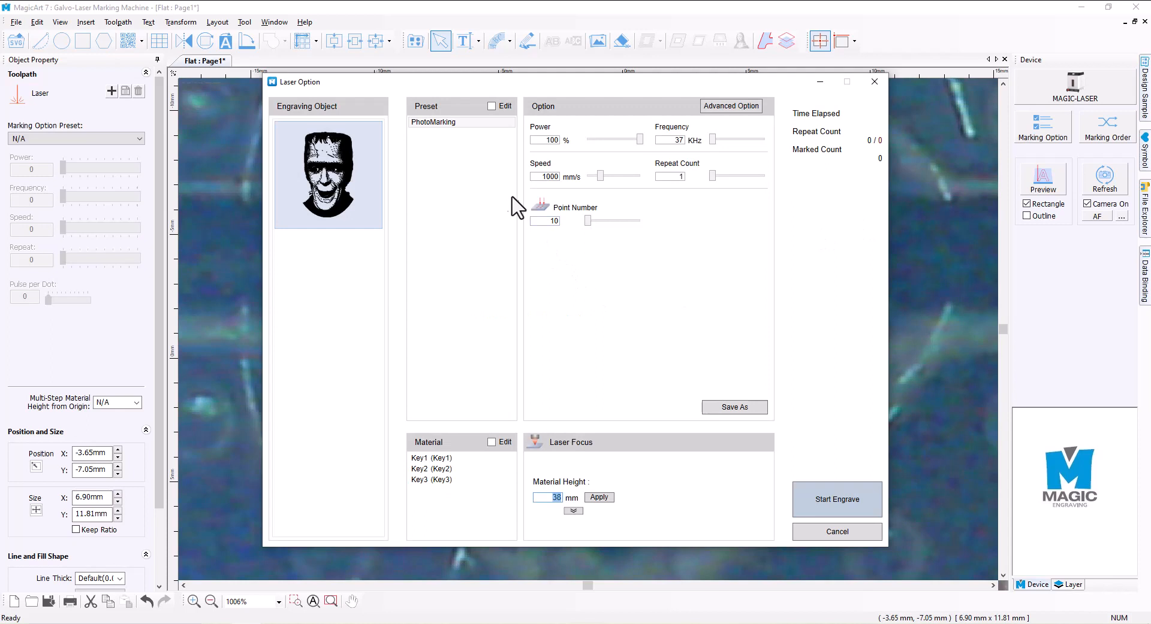
{"action": "mouse_move", "coordinate": [449, 145]}
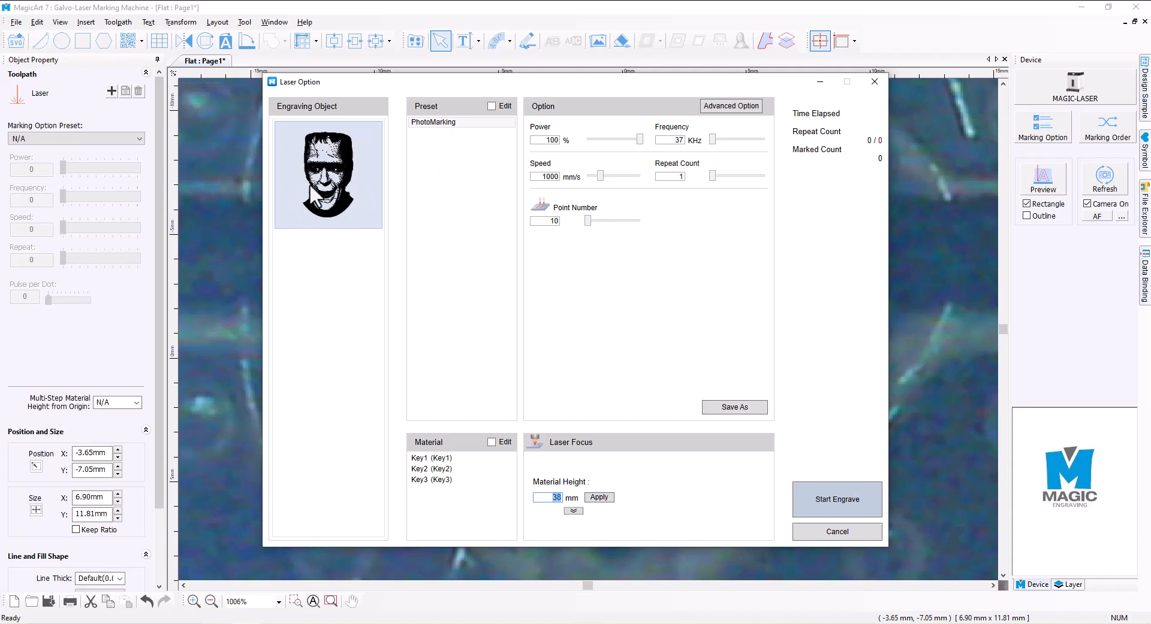
{"action": "mouse_move", "coordinate": [338, 187]}
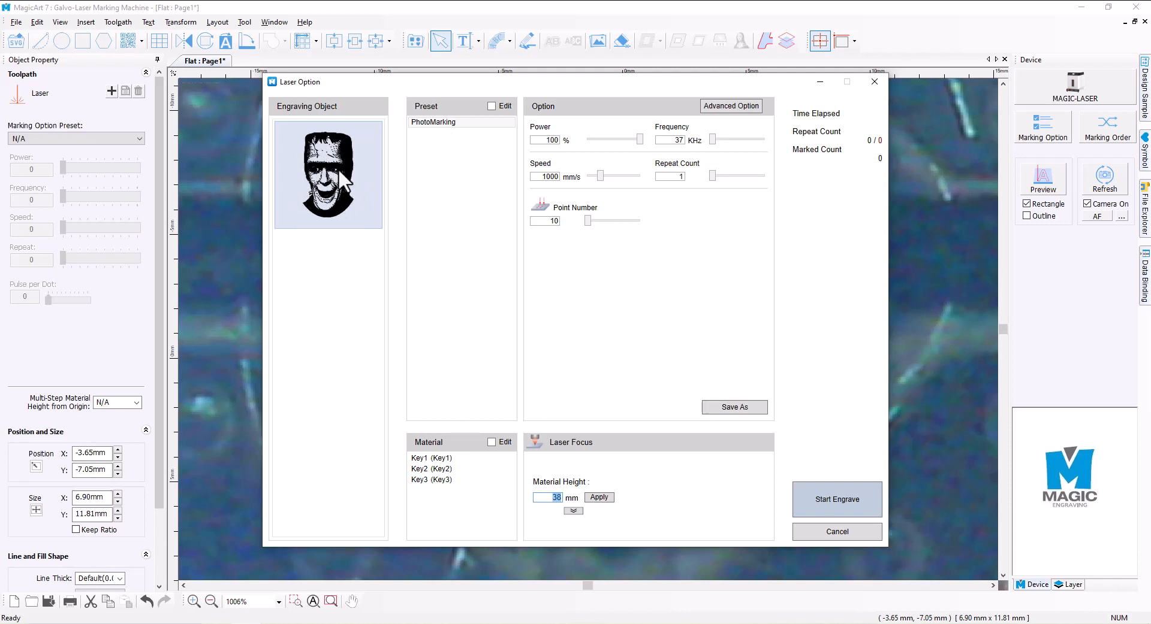
{"action": "mouse_move", "coordinate": [579, 149]}
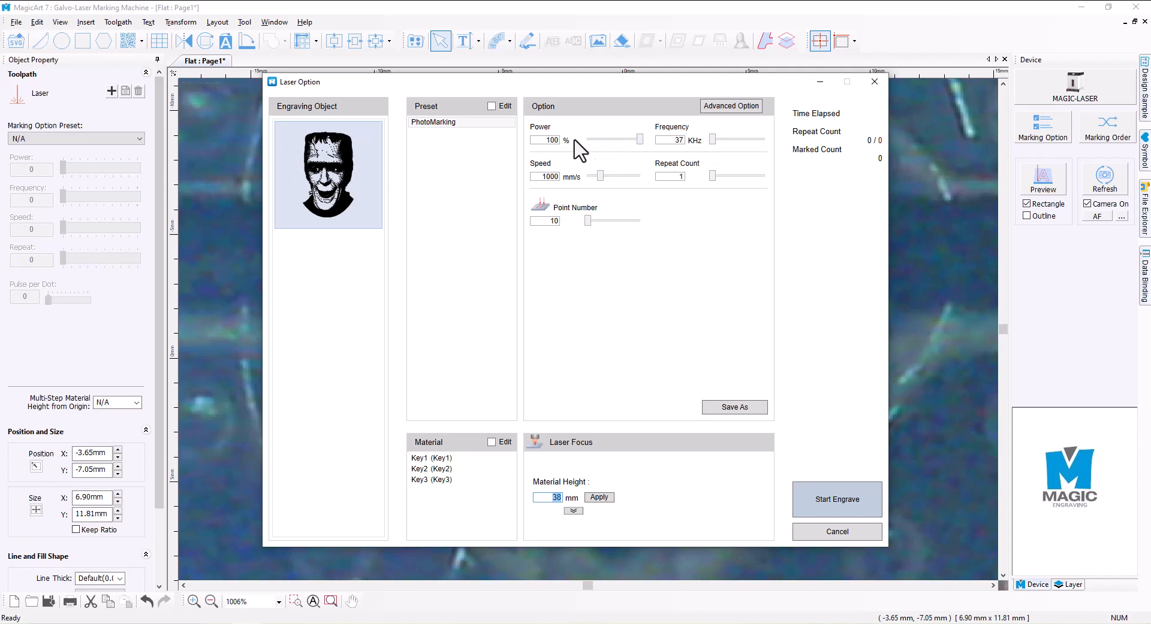
{"action": "mouse_move", "coordinate": [549, 160]}
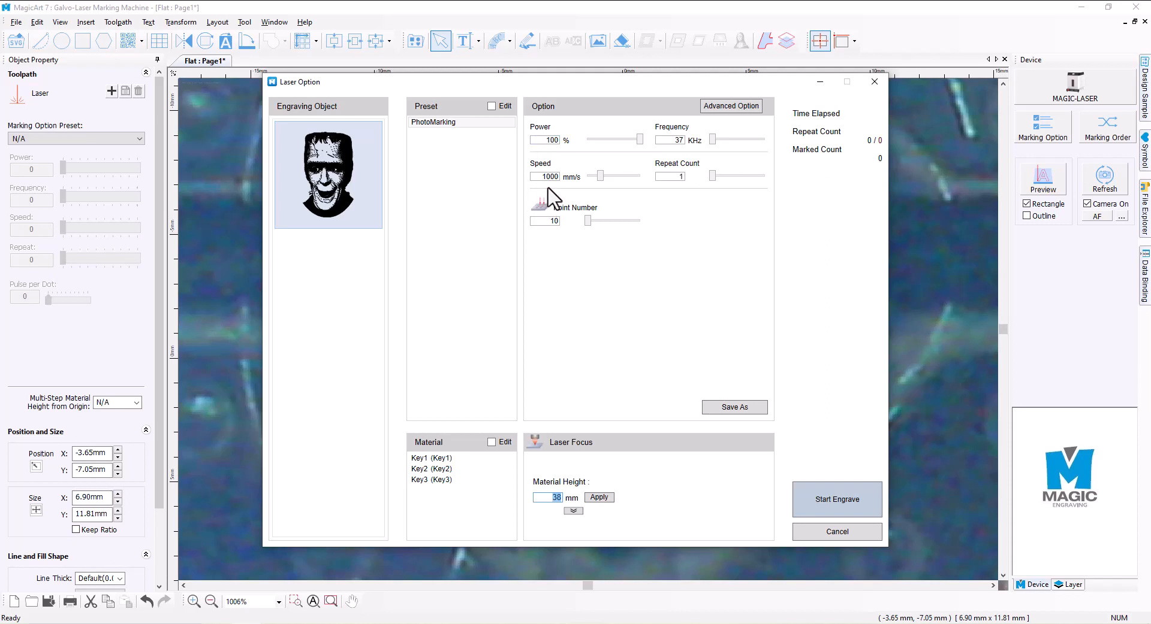
{"action": "mouse_move", "coordinate": [595, 202]}
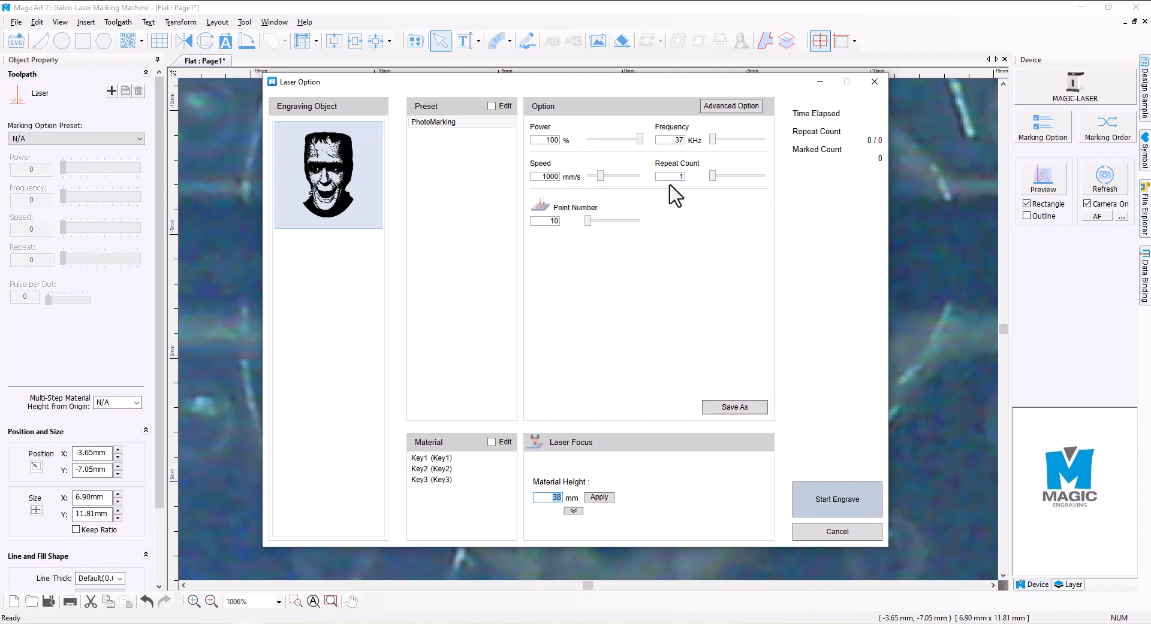
{"action": "mouse_move", "coordinate": [709, 510]}
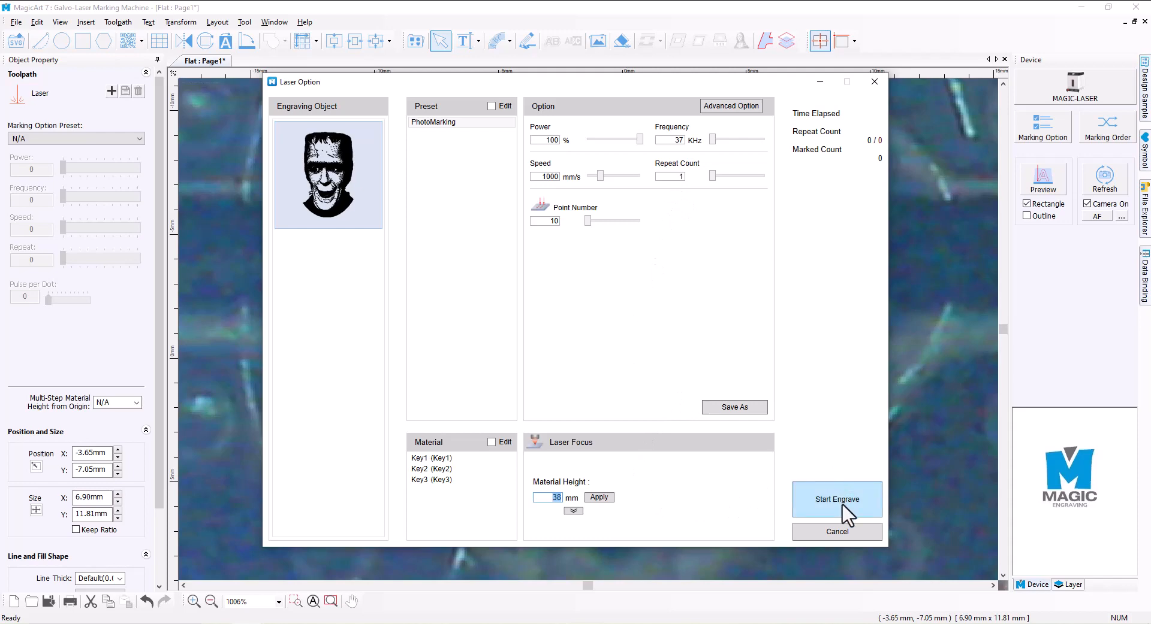
- Start engraving the Herman dot pattern at 100% power and 1000 mm/s
{"action": "left_click", "coordinate": [836, 500]}
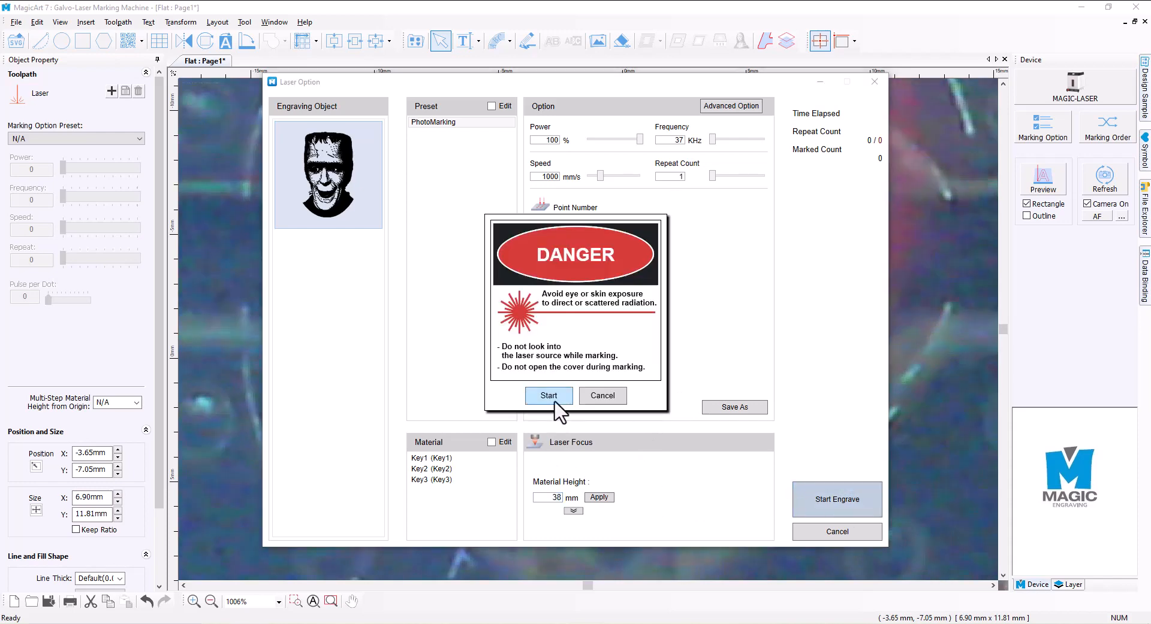